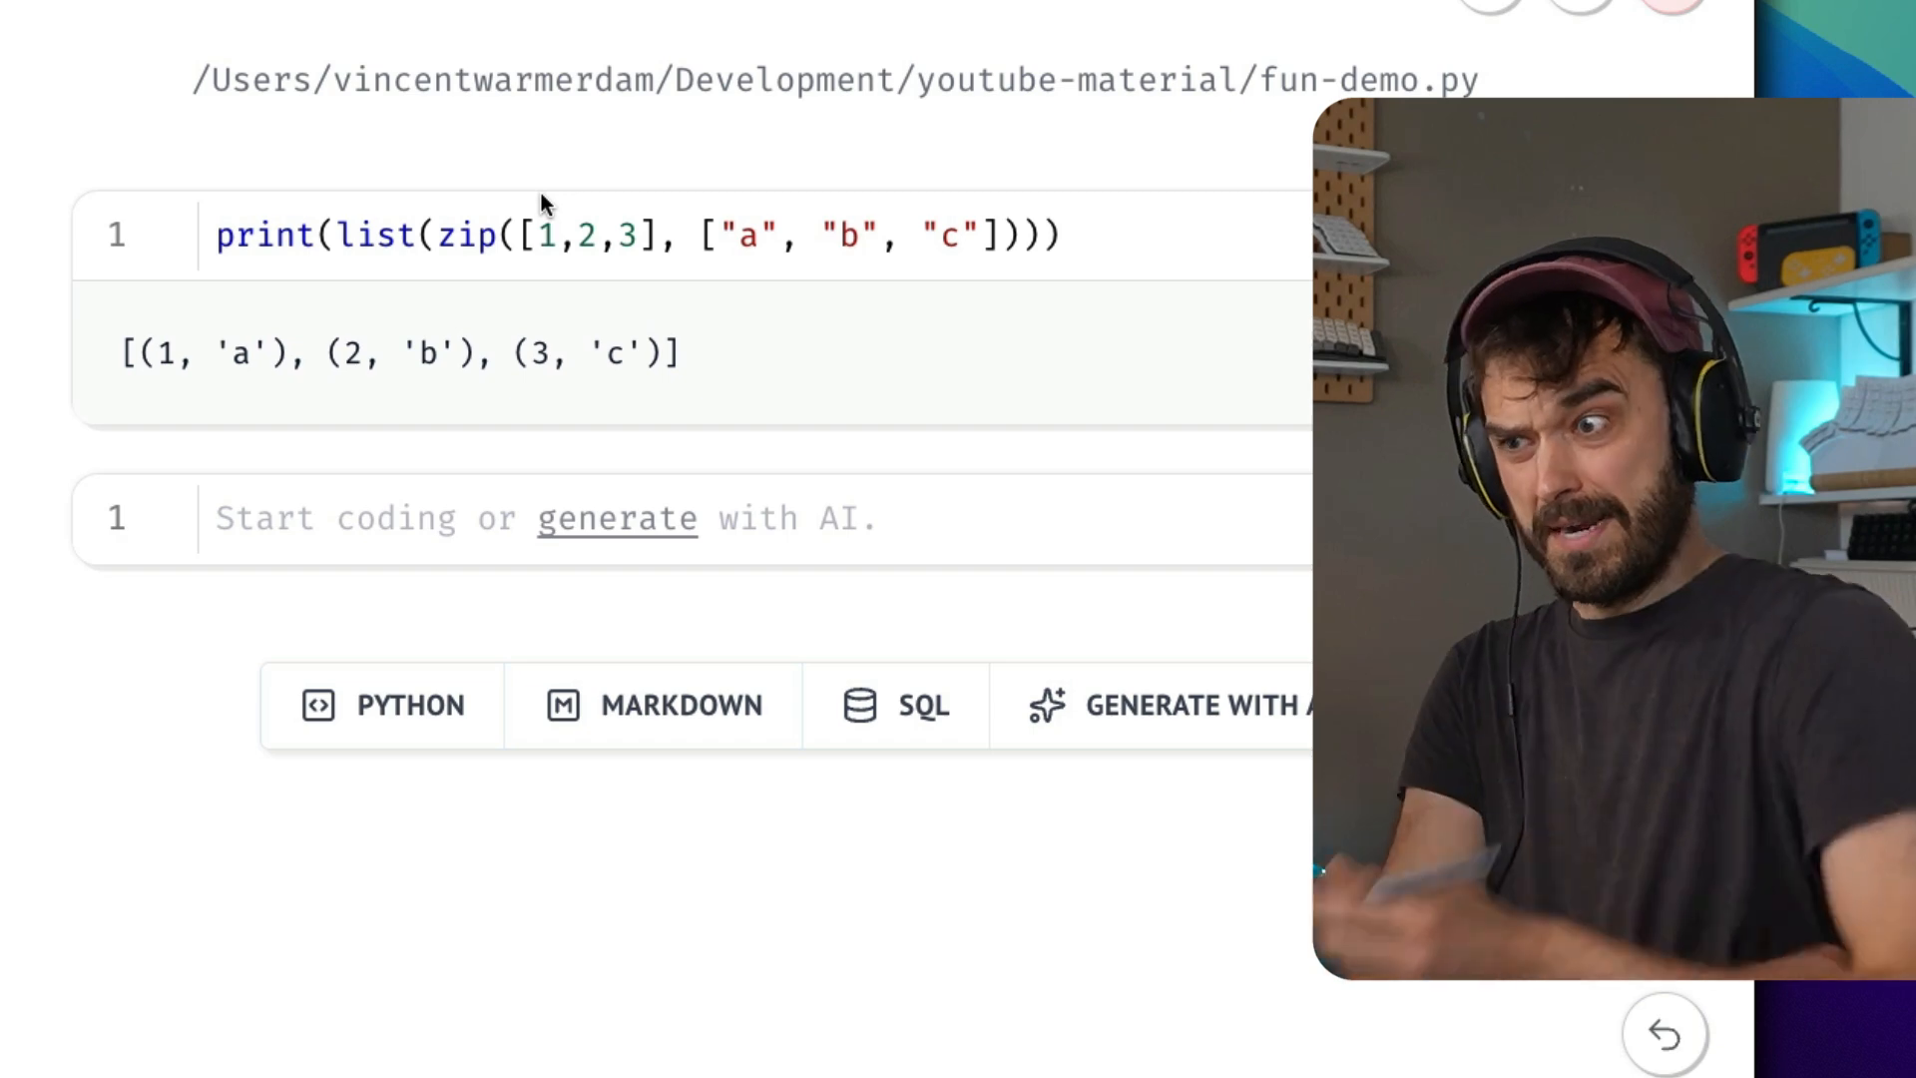
pyautogui.moveTo(841, 144)
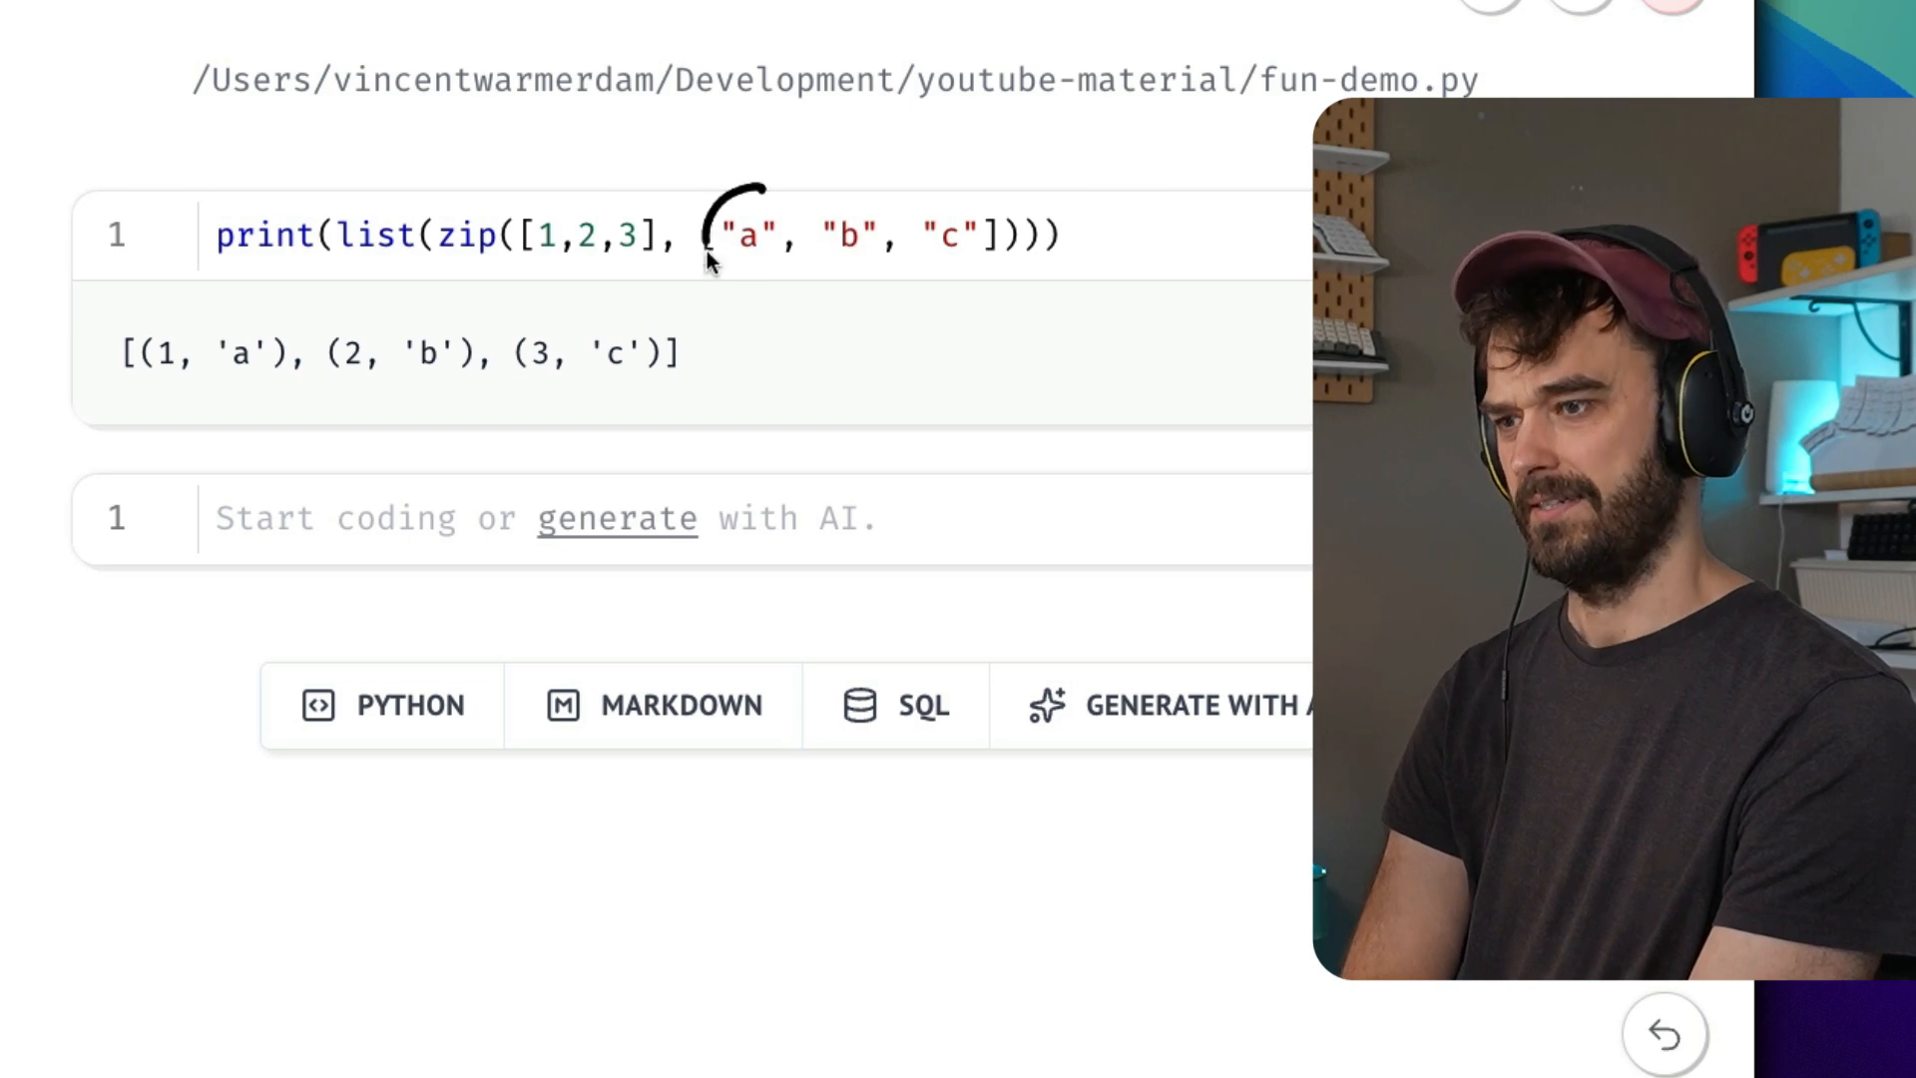
# Return list(zip([1,2,3], ["a","b","c"])) directly so it displays as an expandable tree of pairs.
pyautogui.write('[')
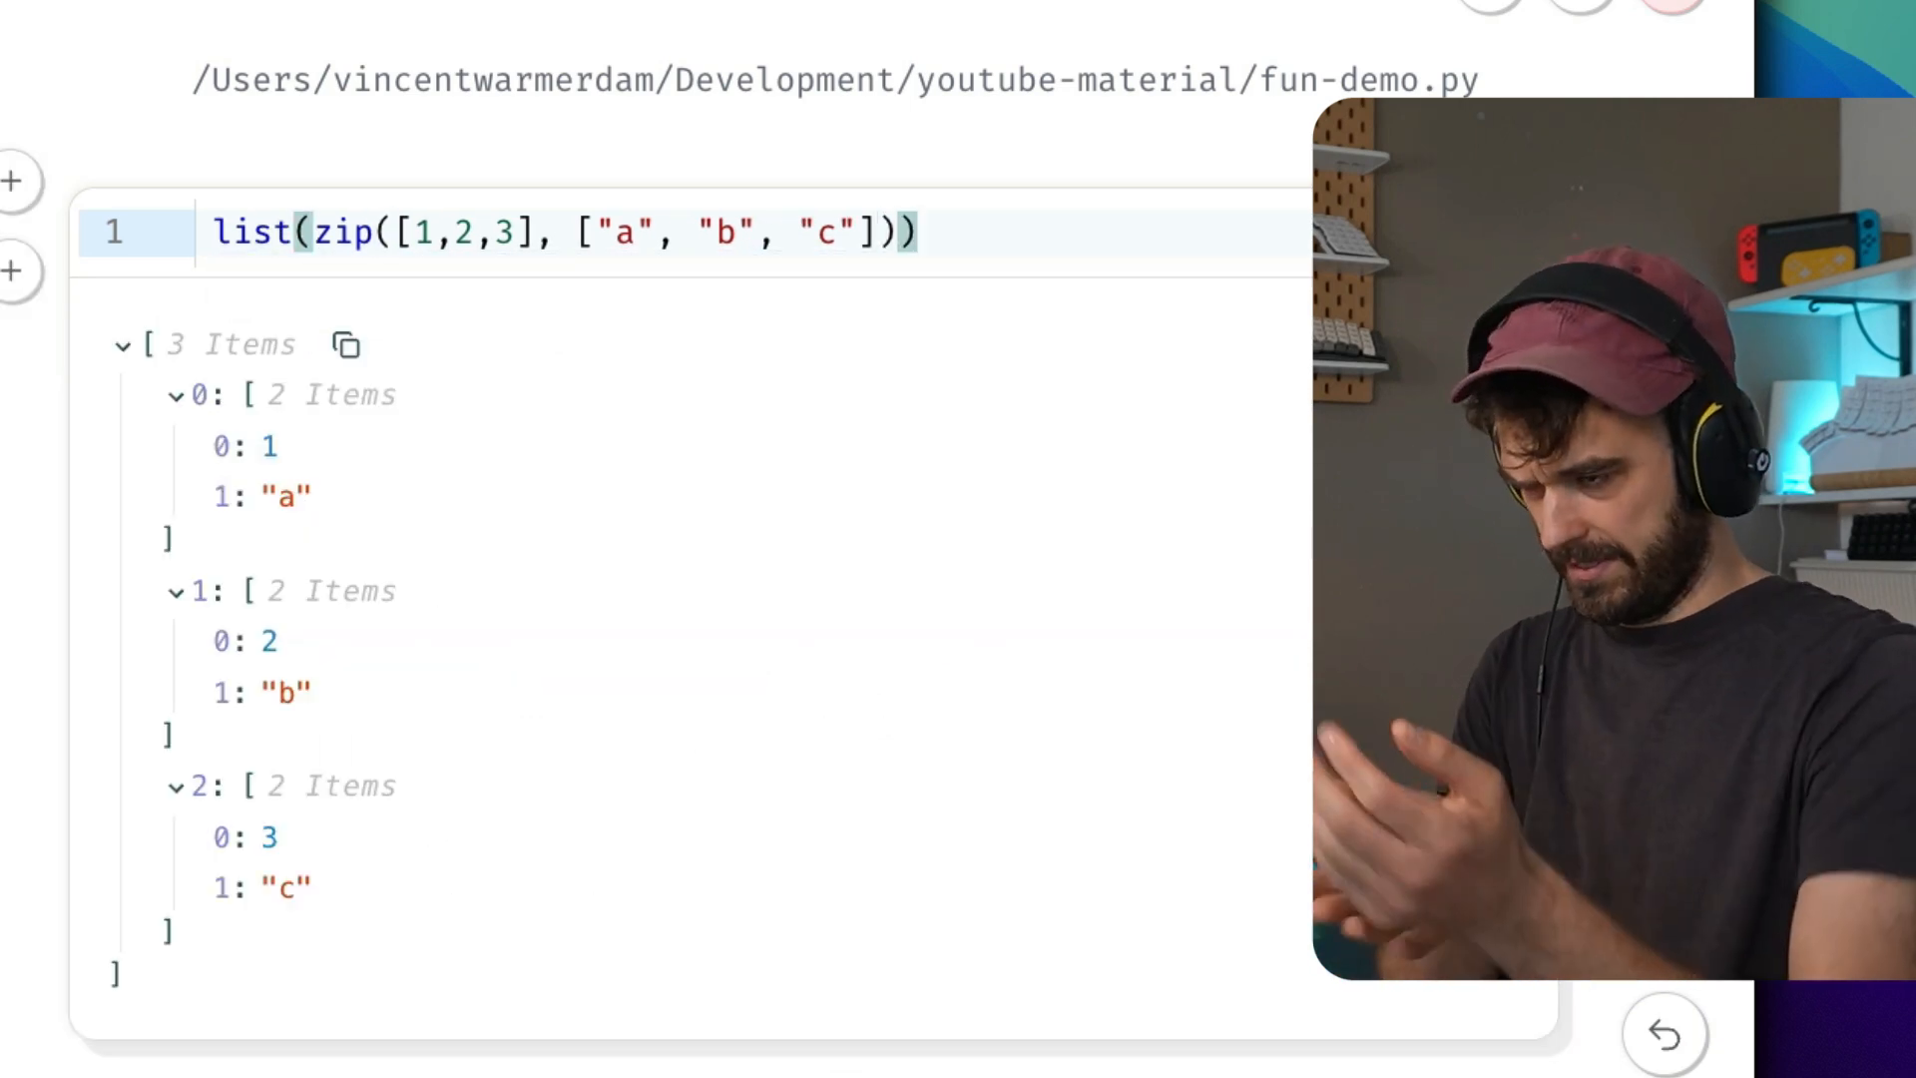
# Restore print( around the expression and cut the zip(...) call out of list().
pyautogui.write('print(')
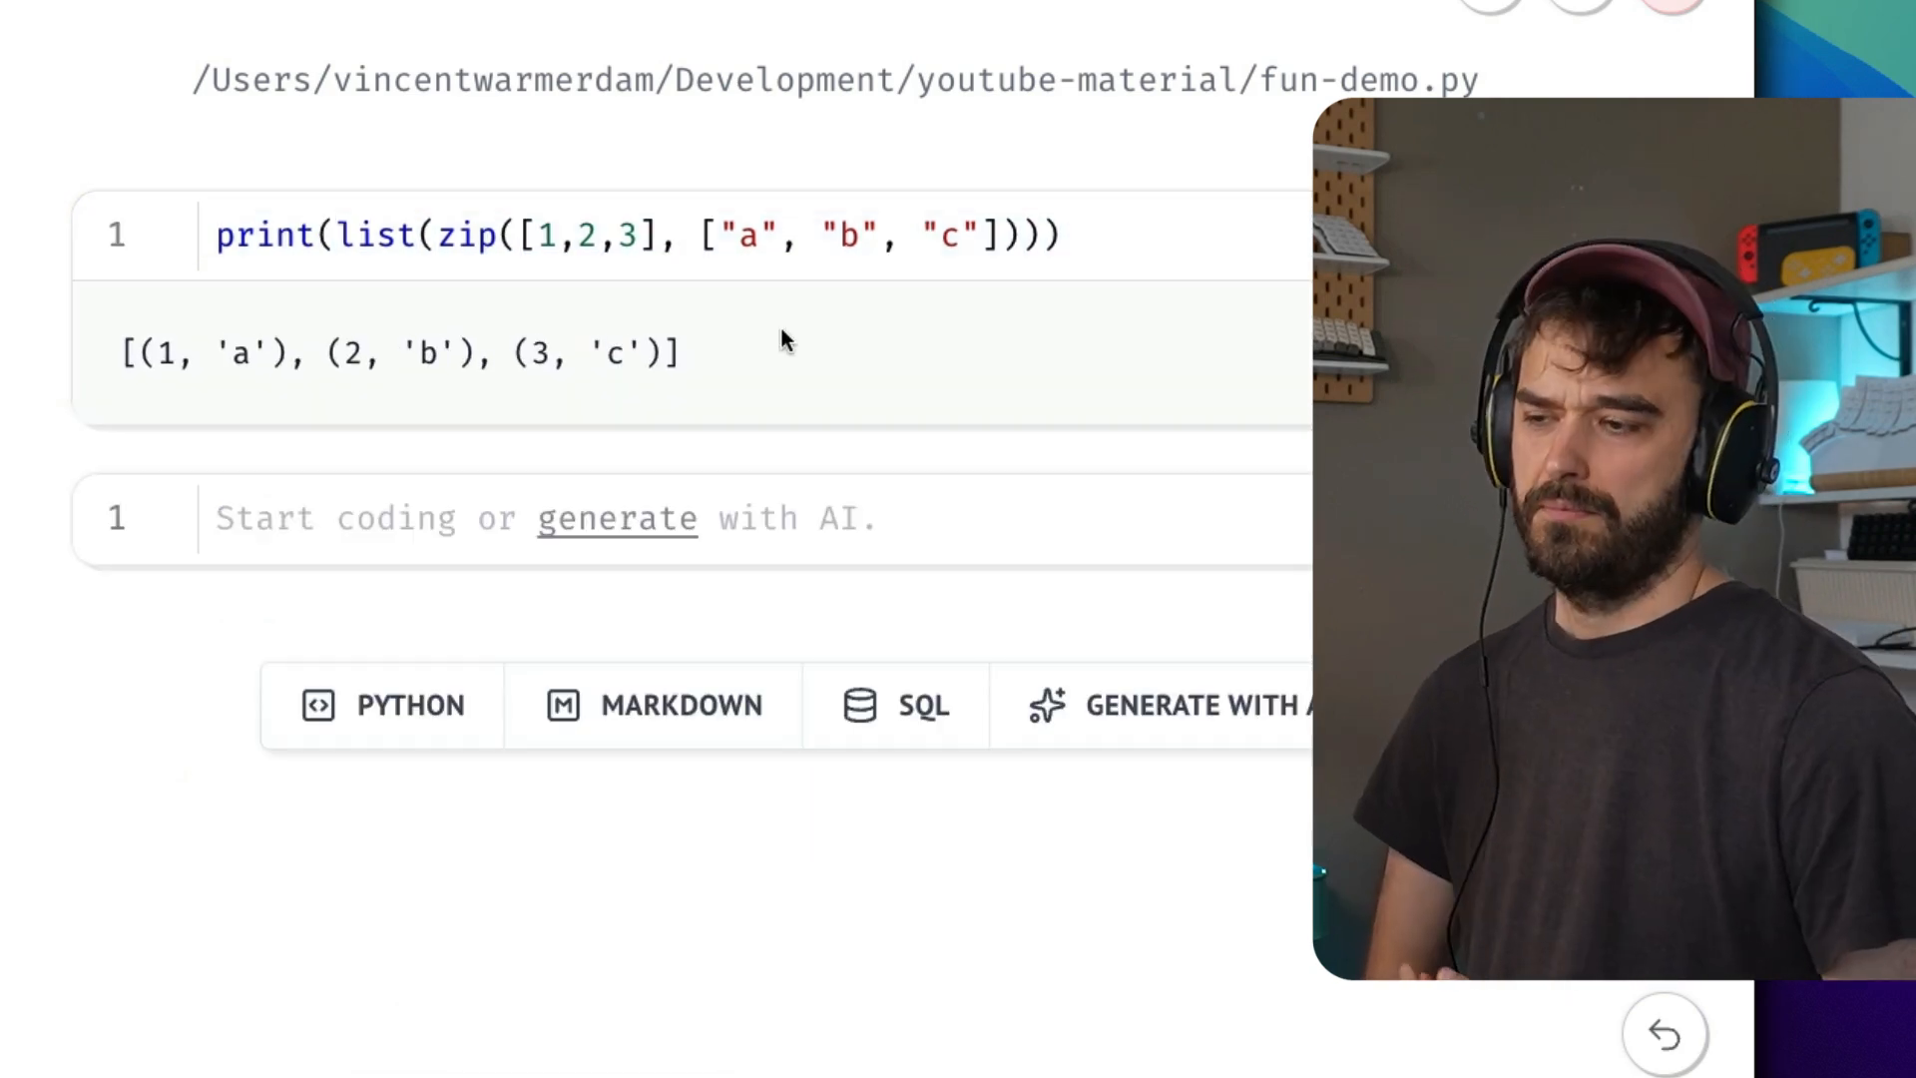
pyautogui.moveTo(580, 202)
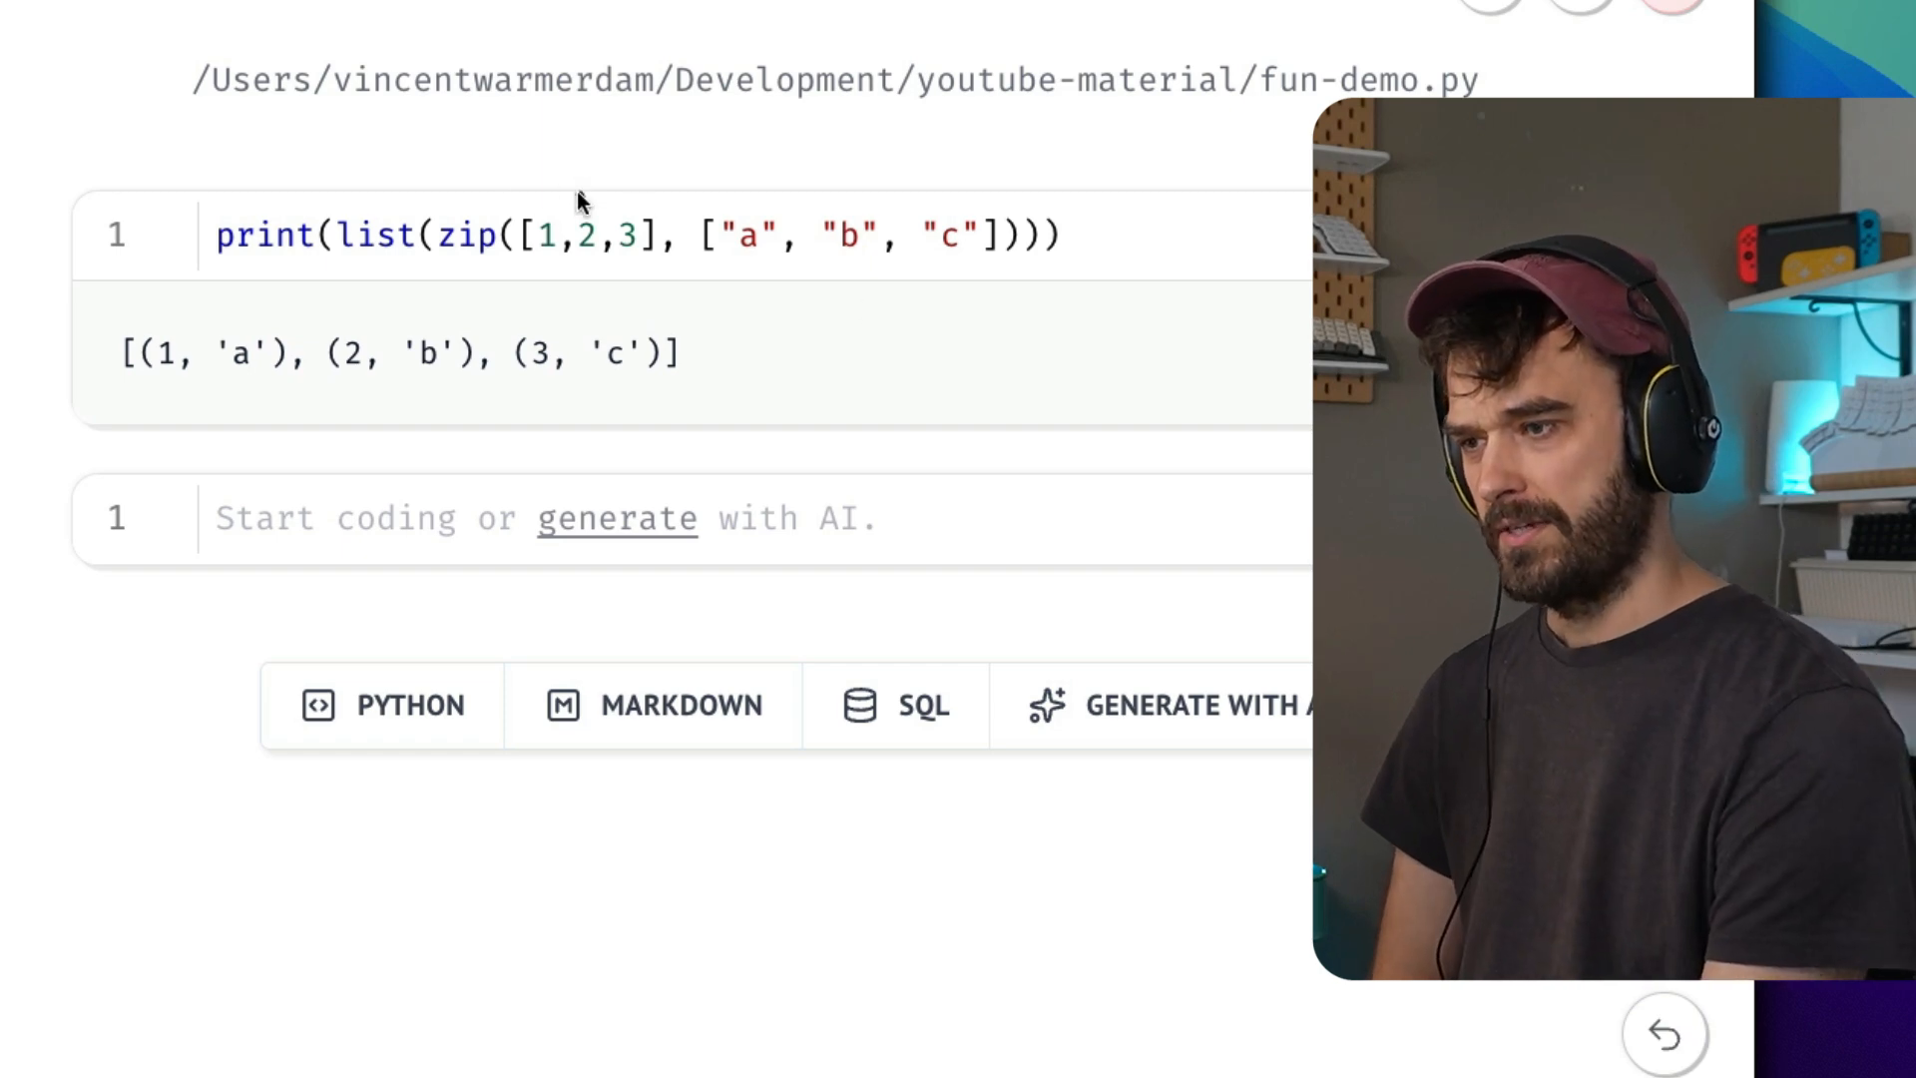
pyautogui.moveTo(800, 335)
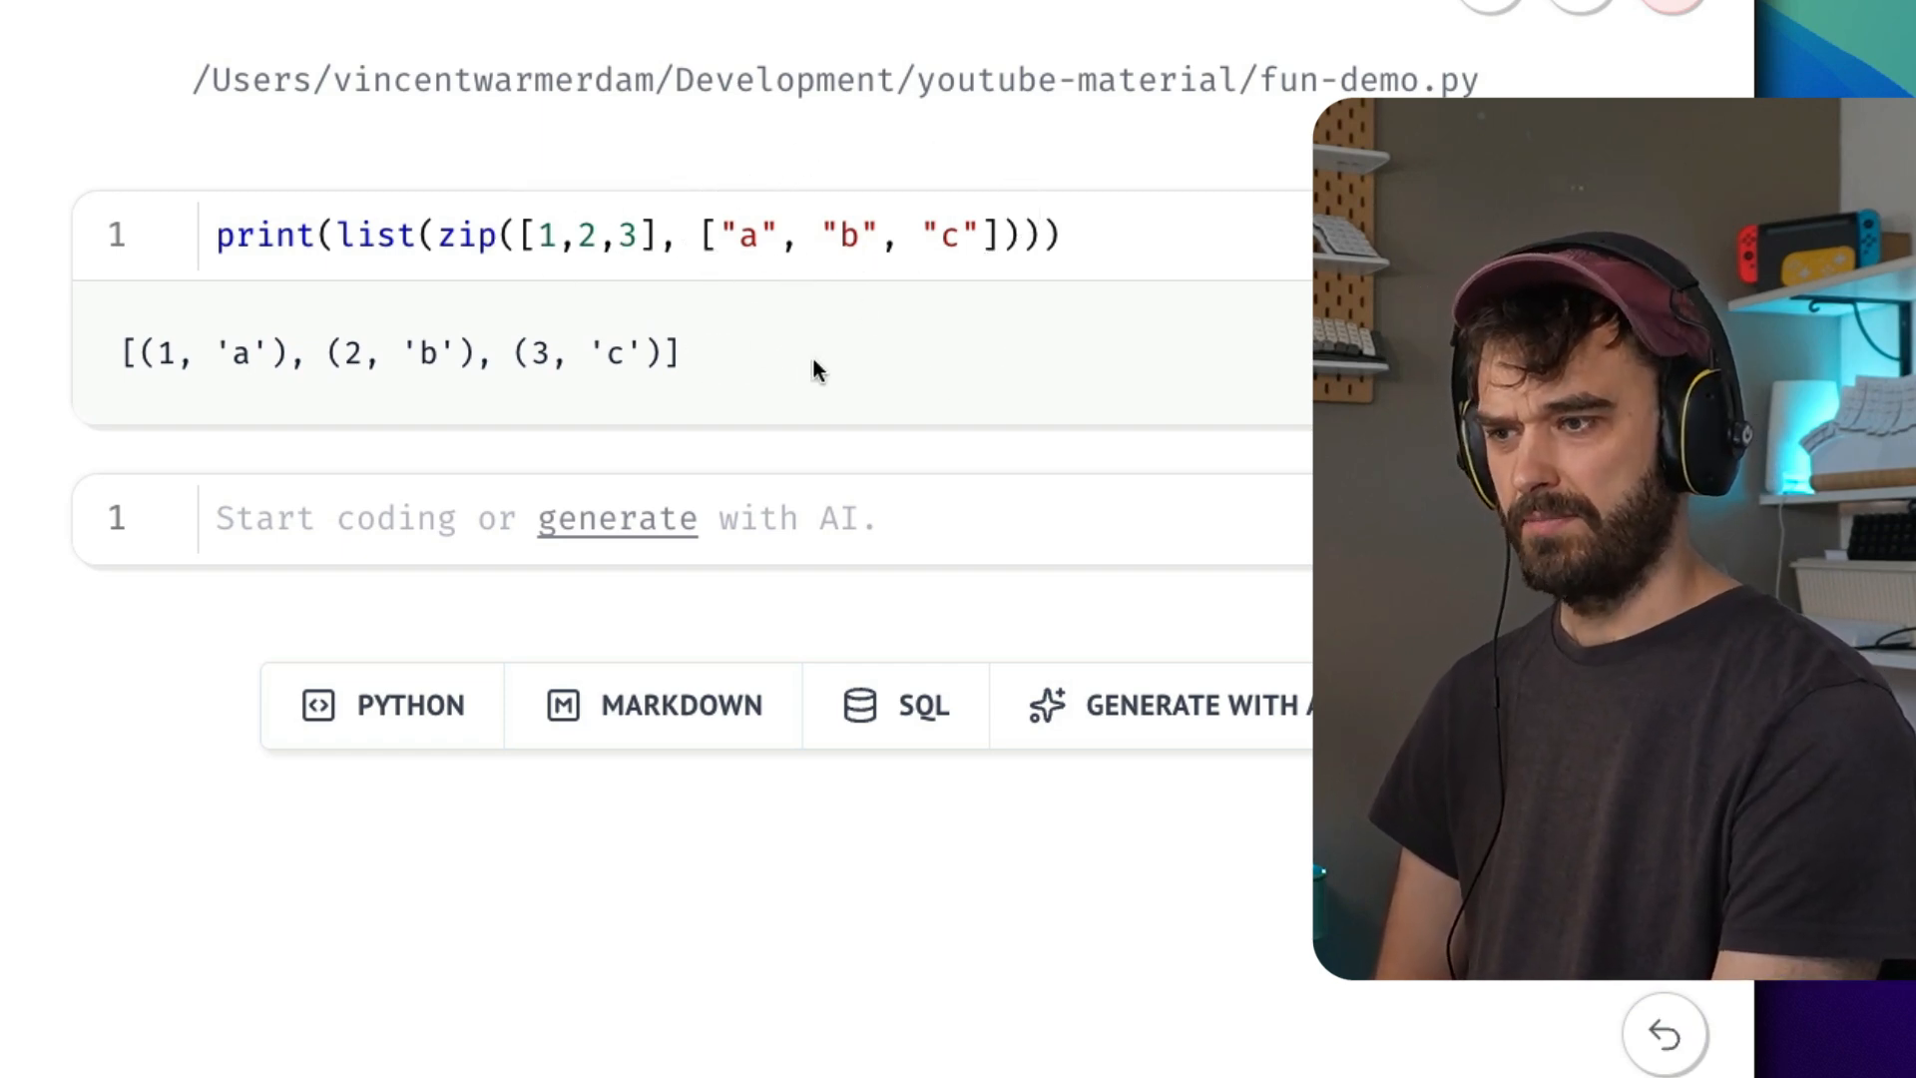
pyautogui.moveTo(335, 323)
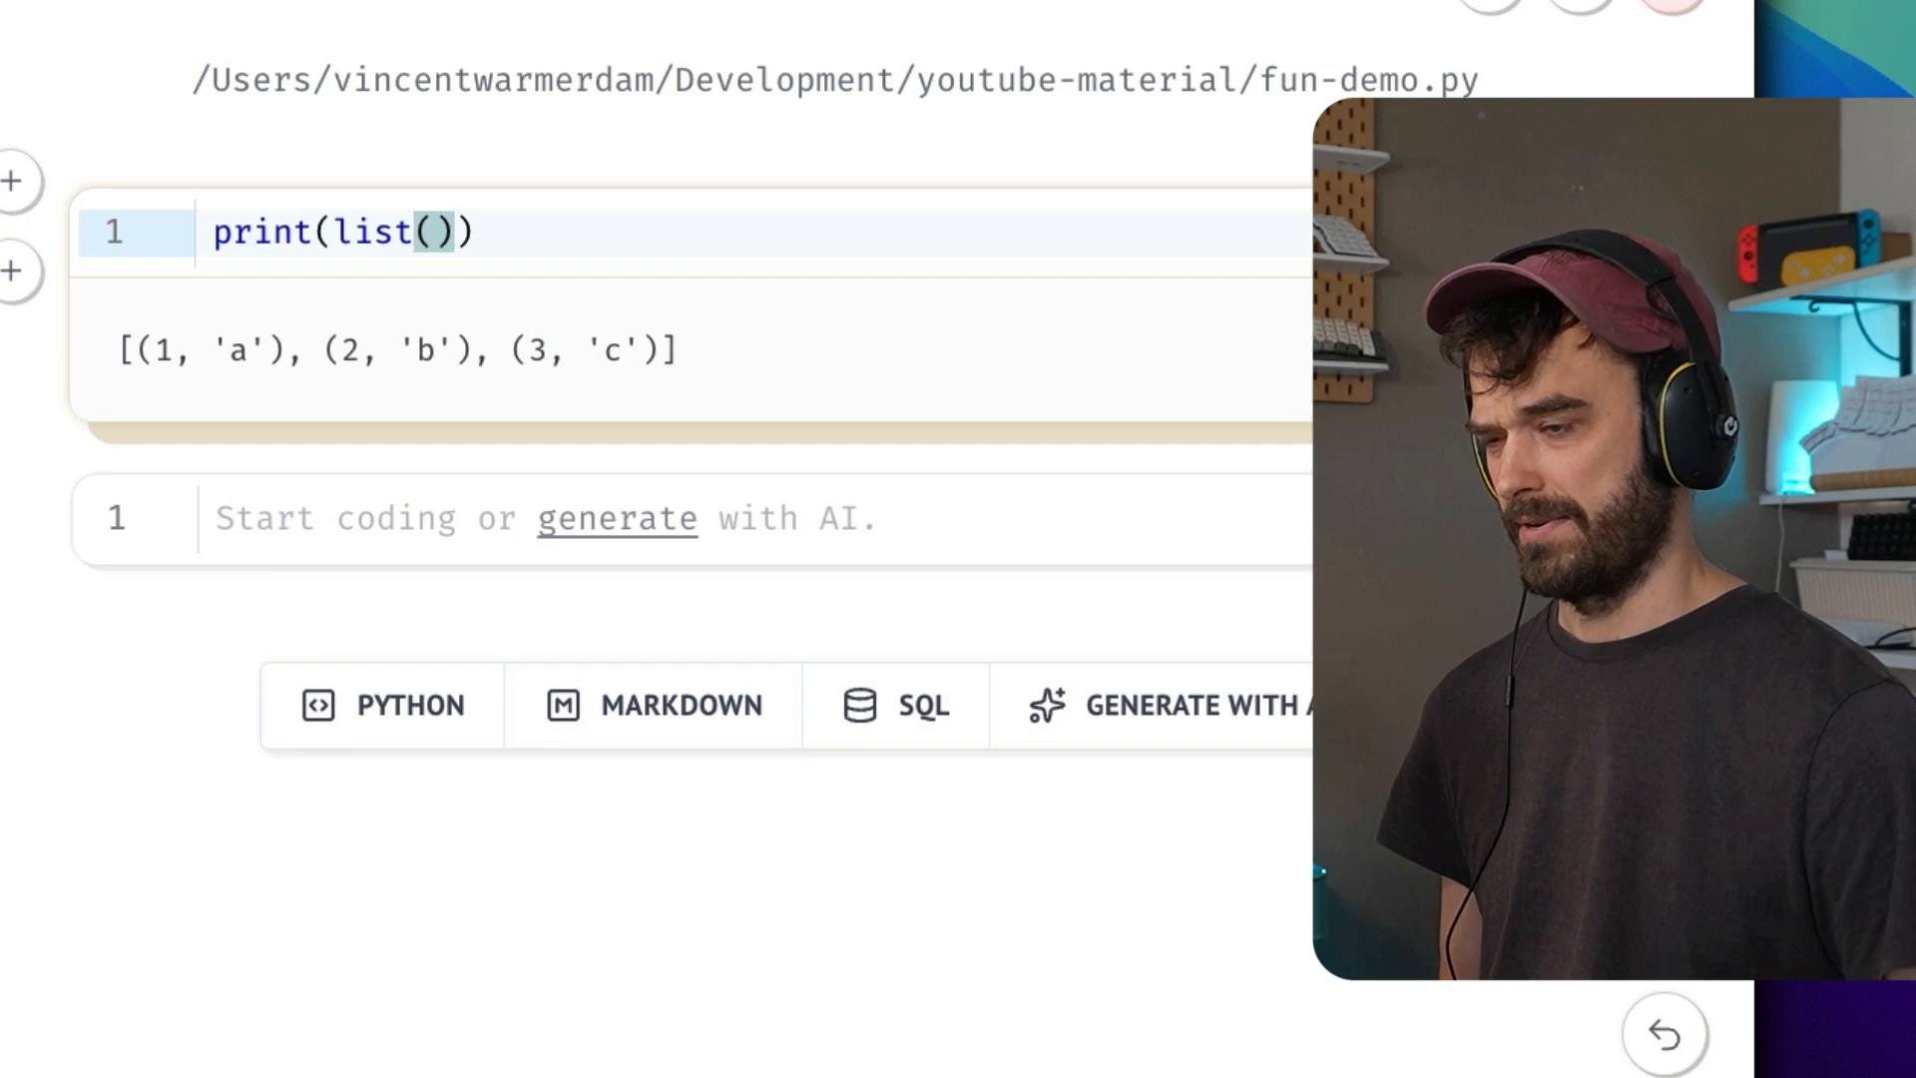
# Store the pairs as zipped, unzip with zip(*zipped), and select the printed tuple output.
pyautogui.write('zipped =')
pyautogui.click(691, 521)
pyautogui.write('print(list(zip(*zipped)))')
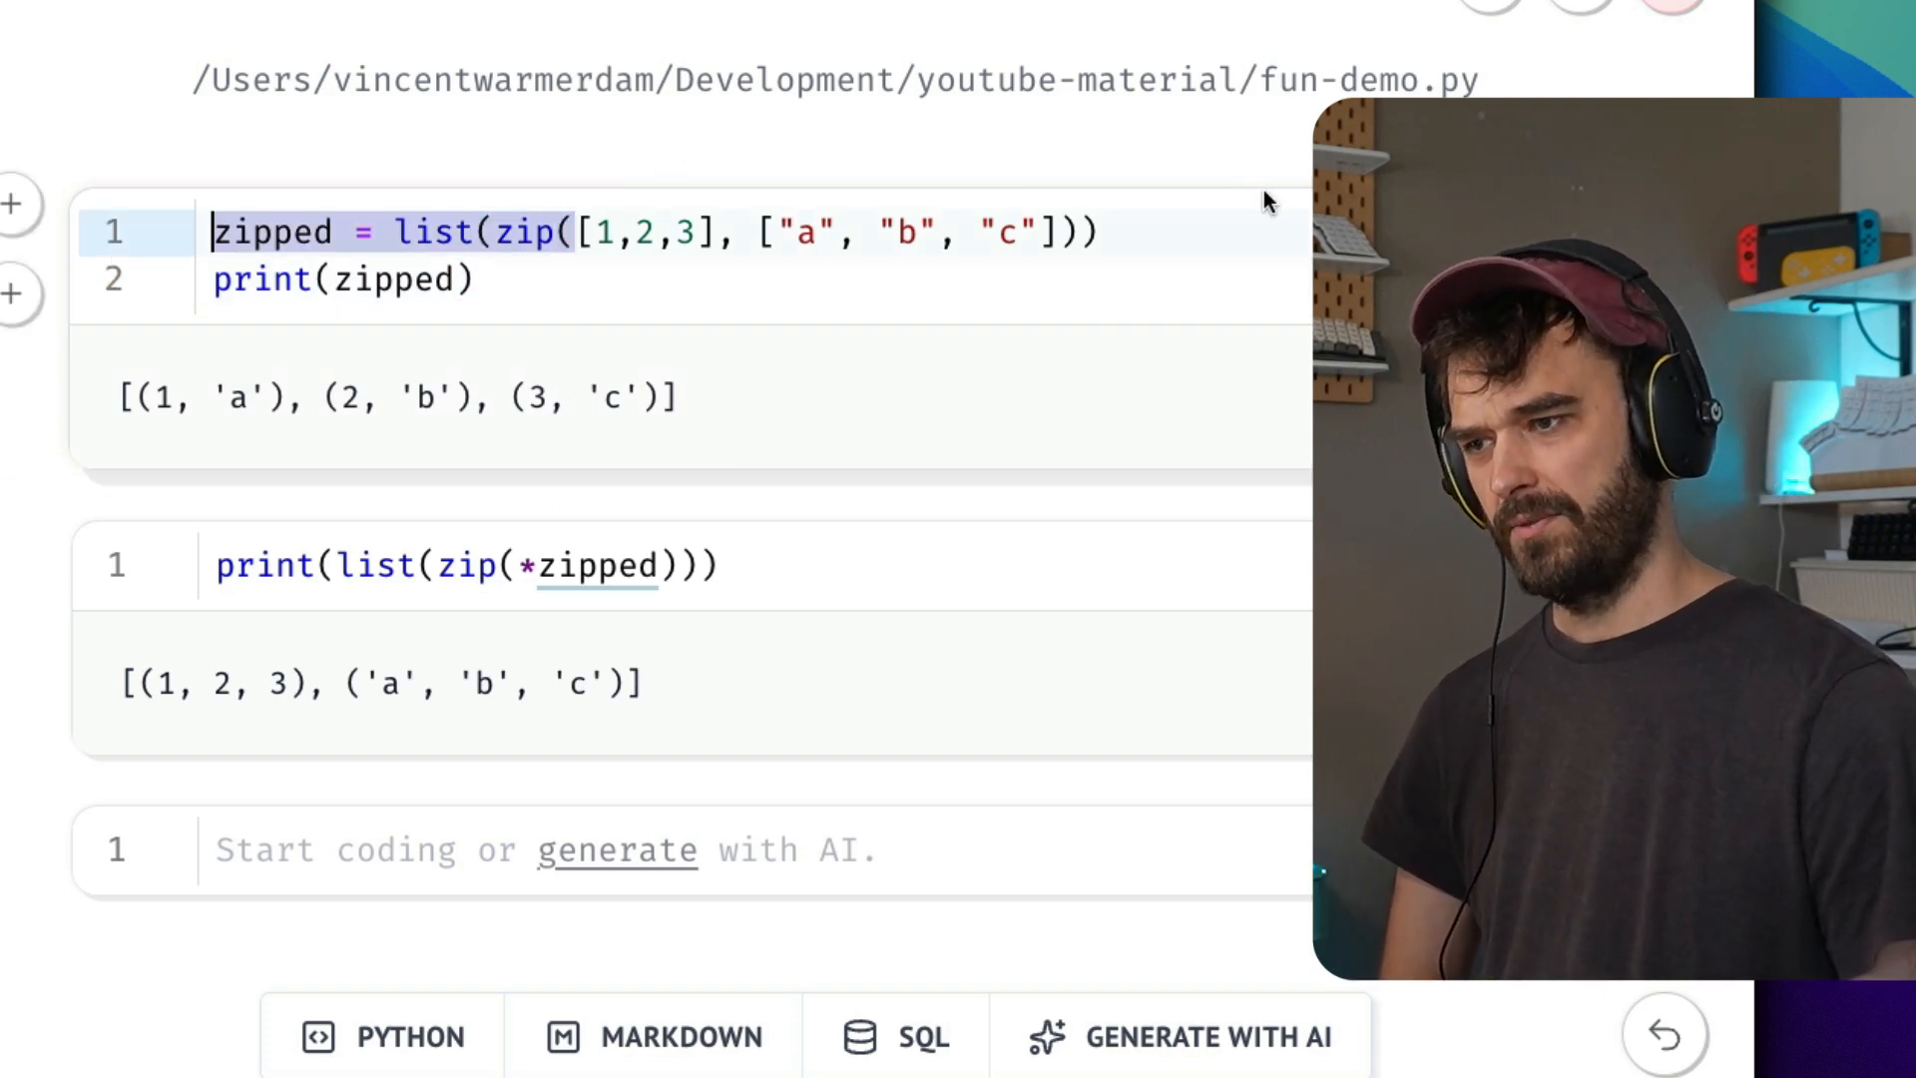
pyautogui.doubleClick(403, 398)
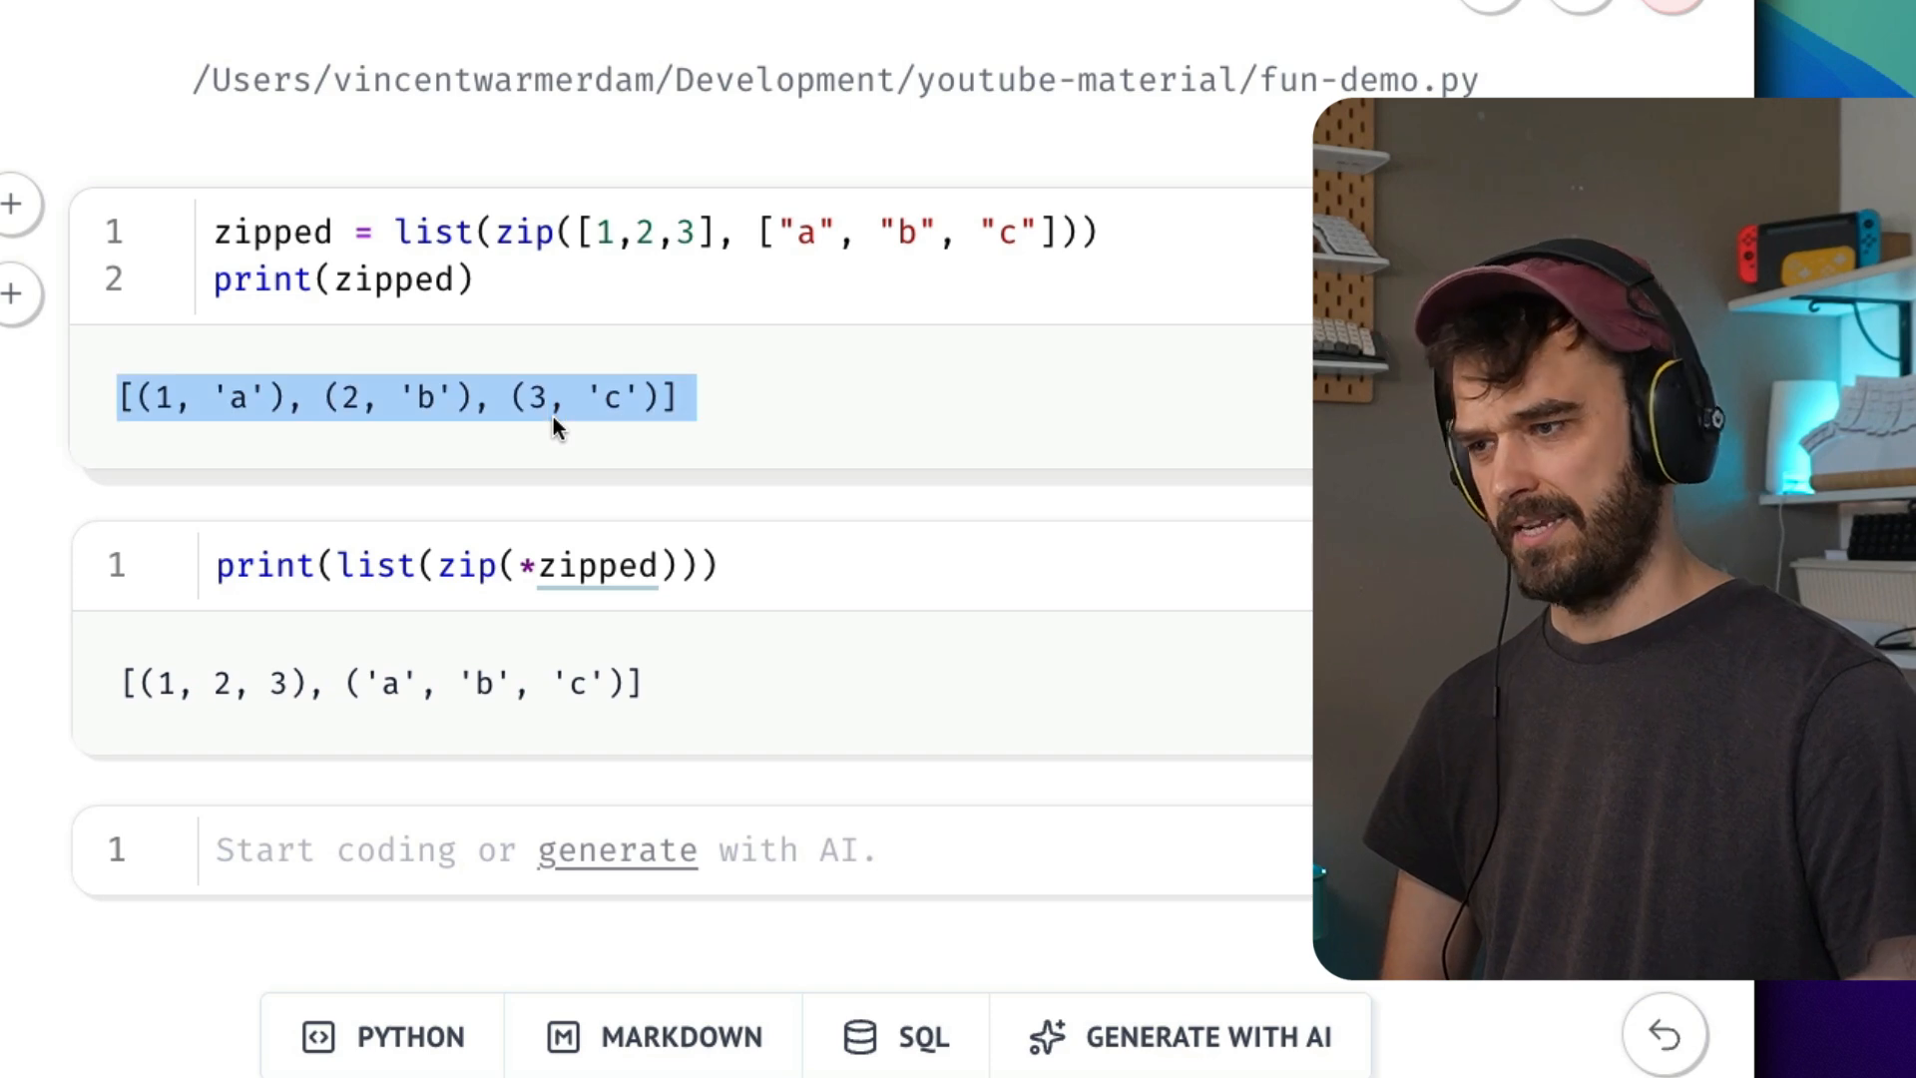
pyautogui.click(519, 562)
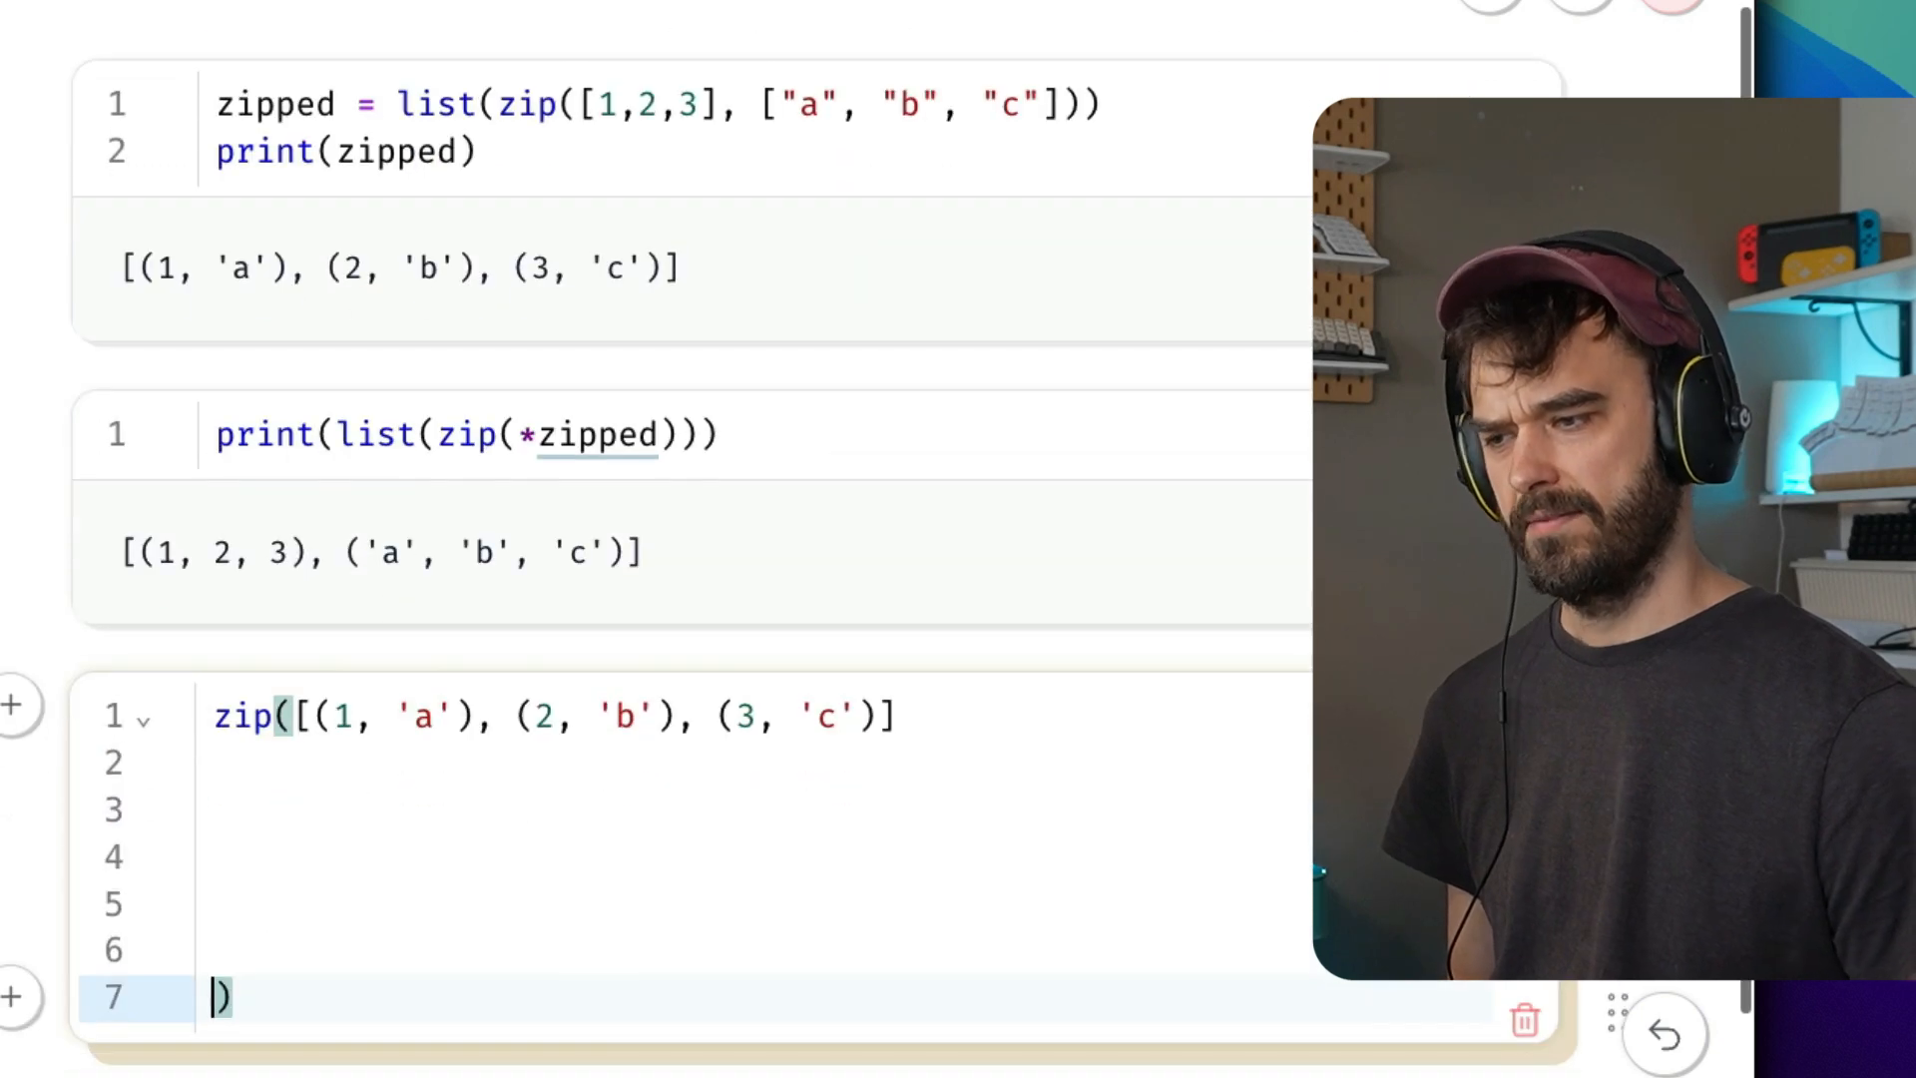
# Run a new cell calling zip((1, 'a'), (2, 'b'), (3, 'c')) on the pasted pairs, dropping the brackets.
pyautogui.press('shift+enter')
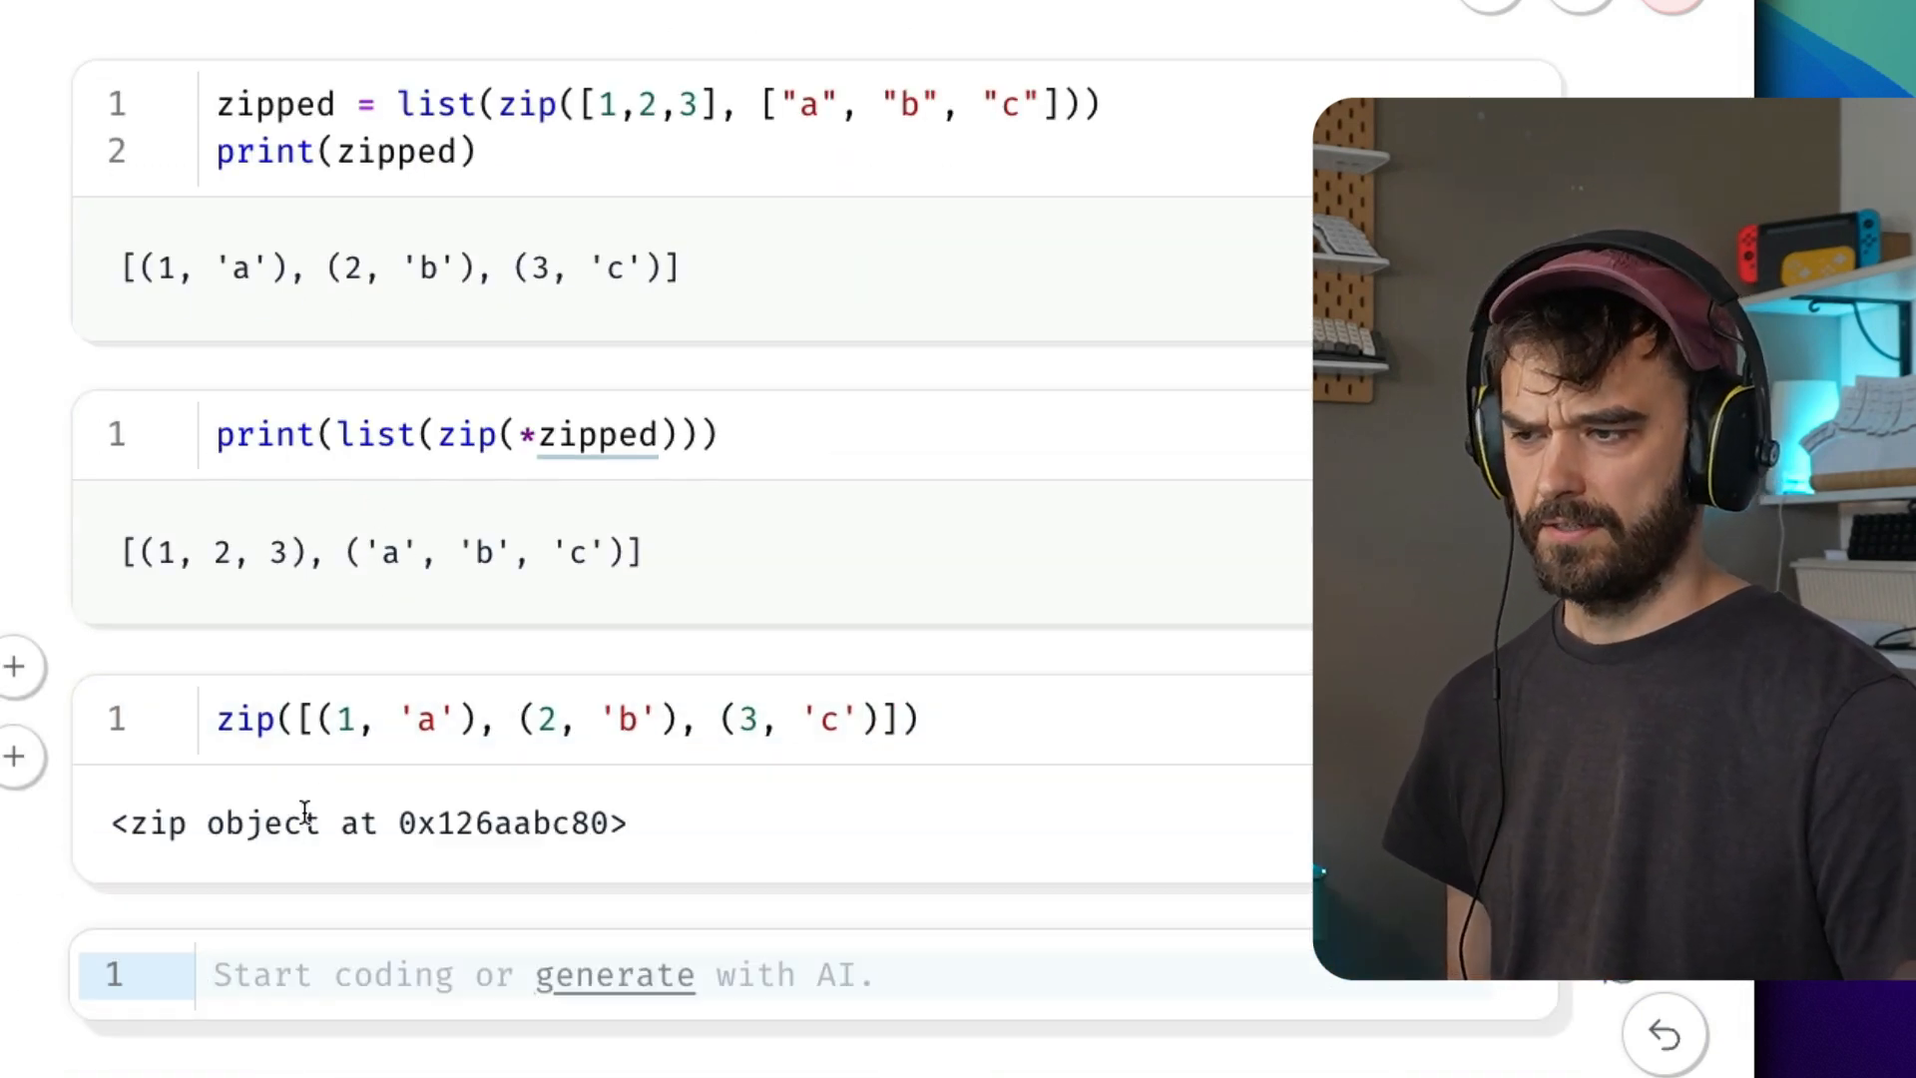
pyautogui.click(513, 433)
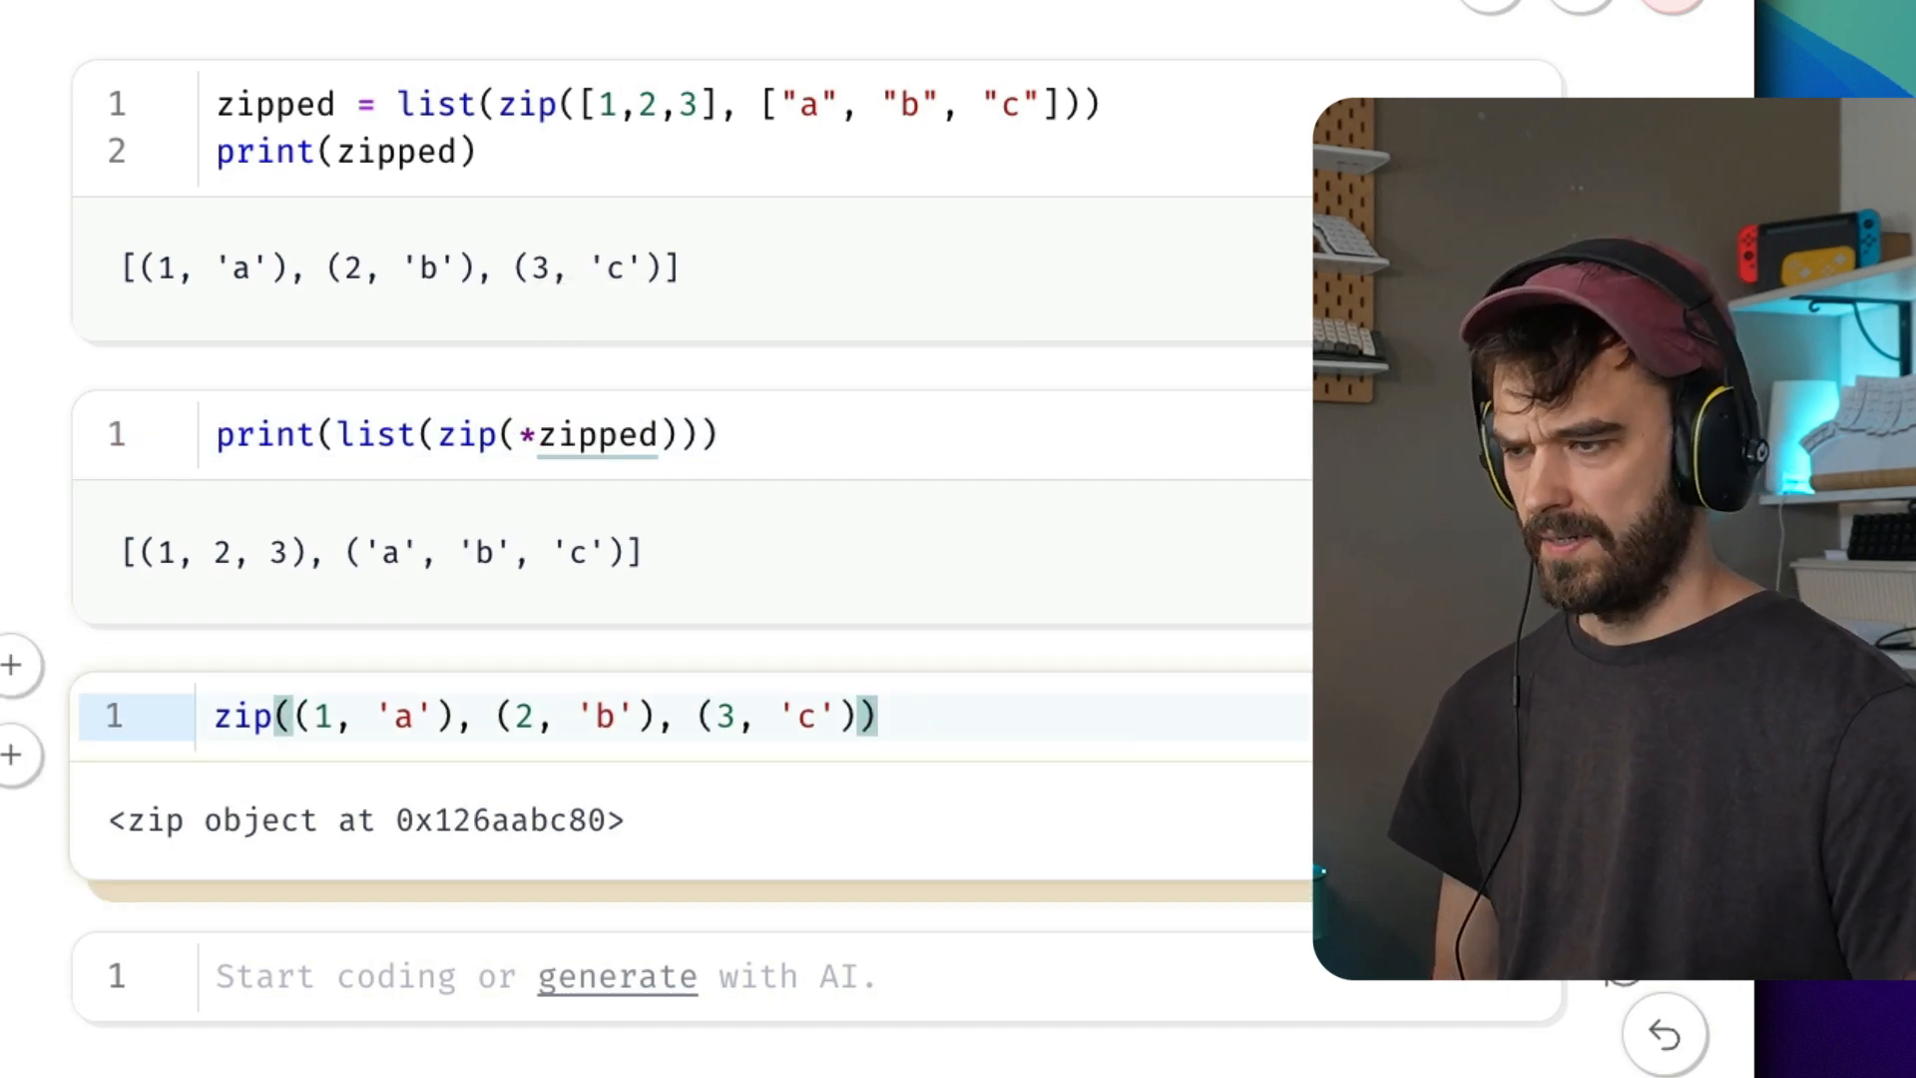
pyautogui.scroll(-3)
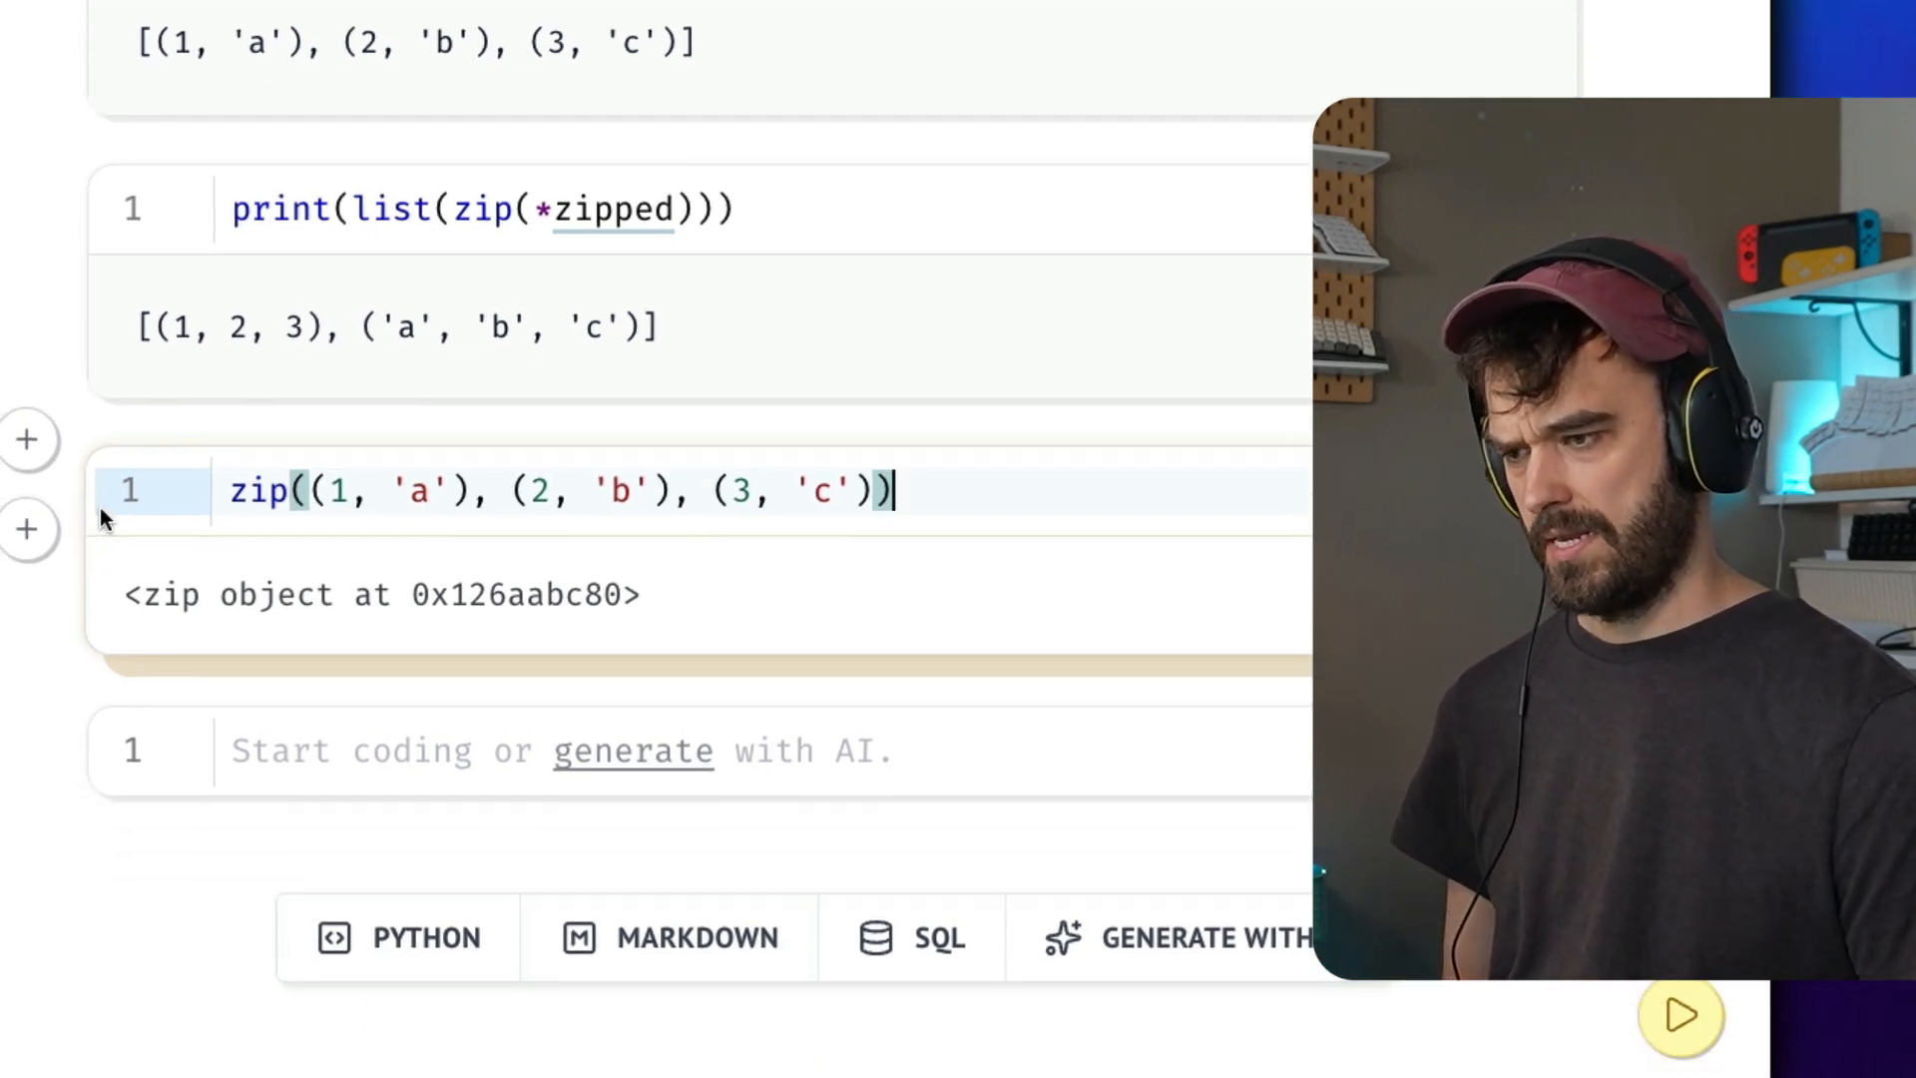
# Write the two original lists [1, 2, 3], ['a', 'b', 'c'] in the bottom cell.
pyautogui.write('[]')
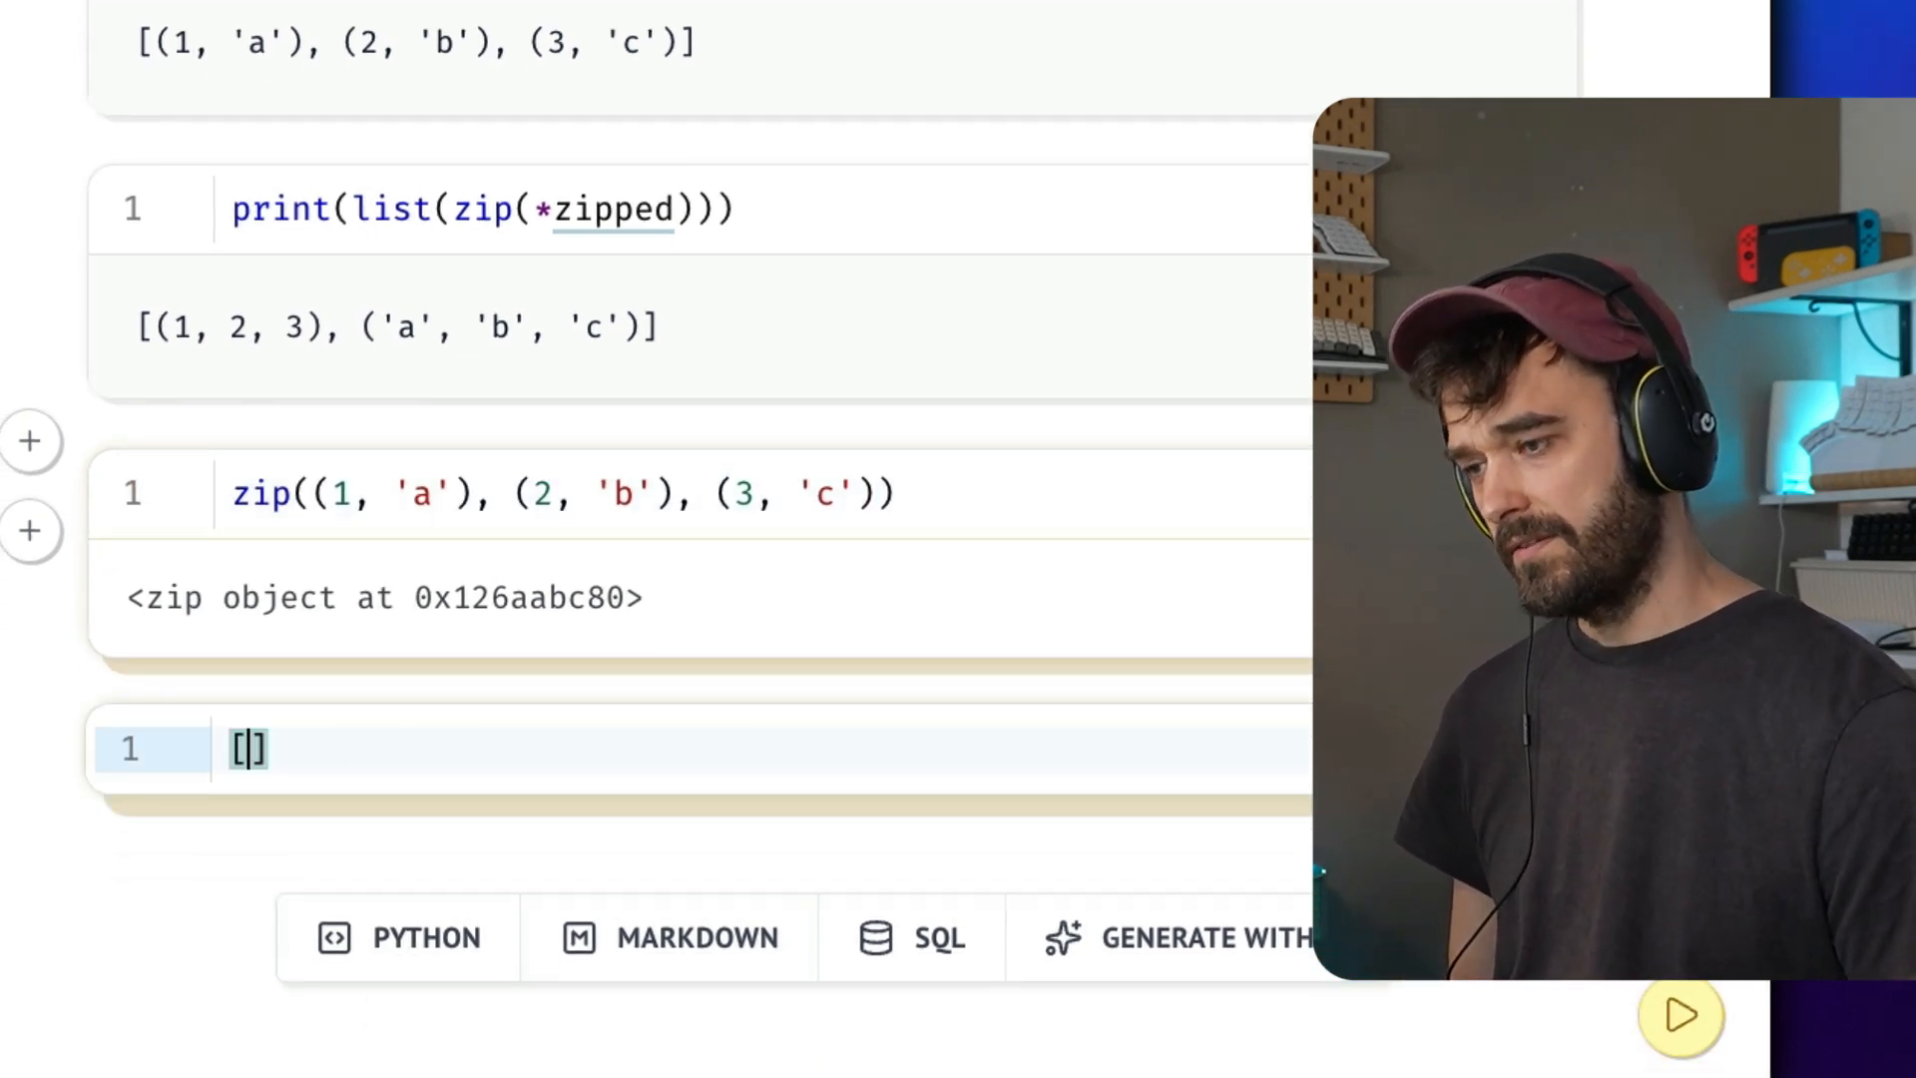
pyautogui.write('1,')
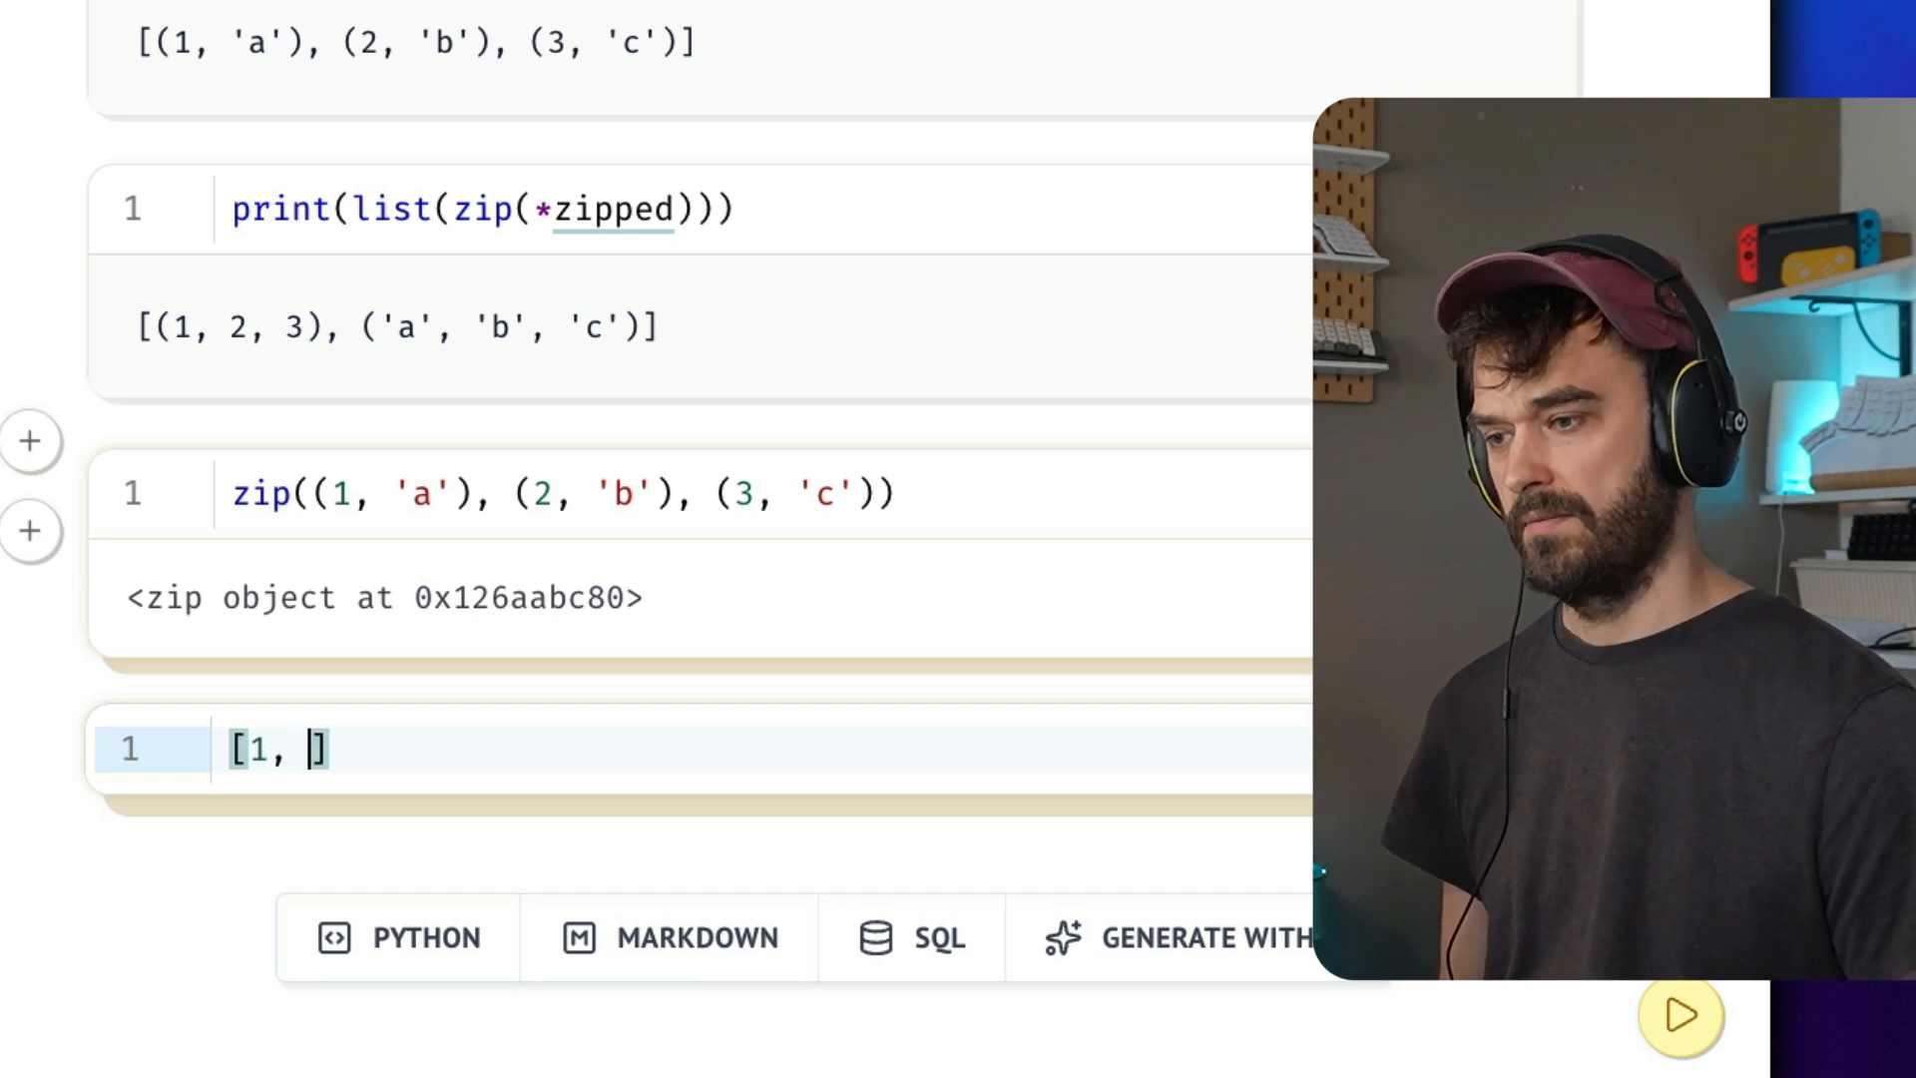
pyautogui.write('2, 3')
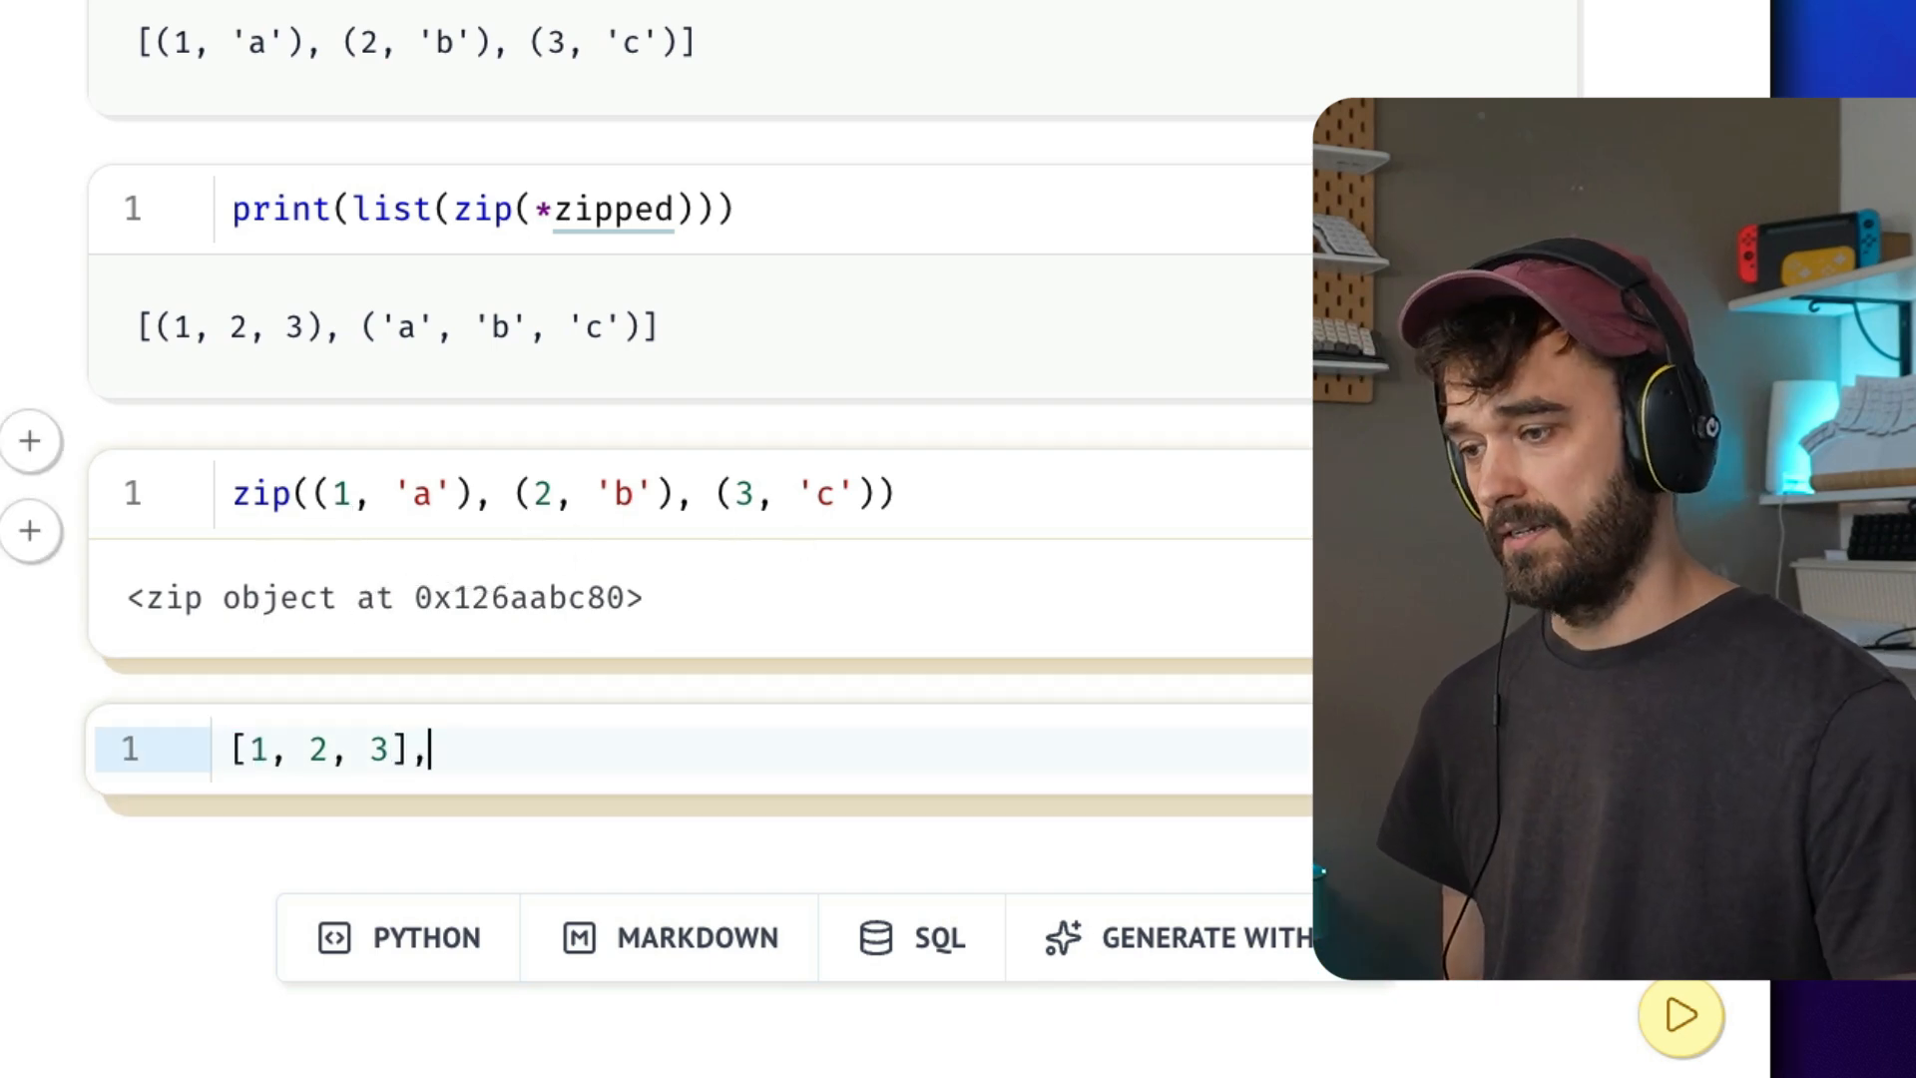
pyautogui.write("[']")
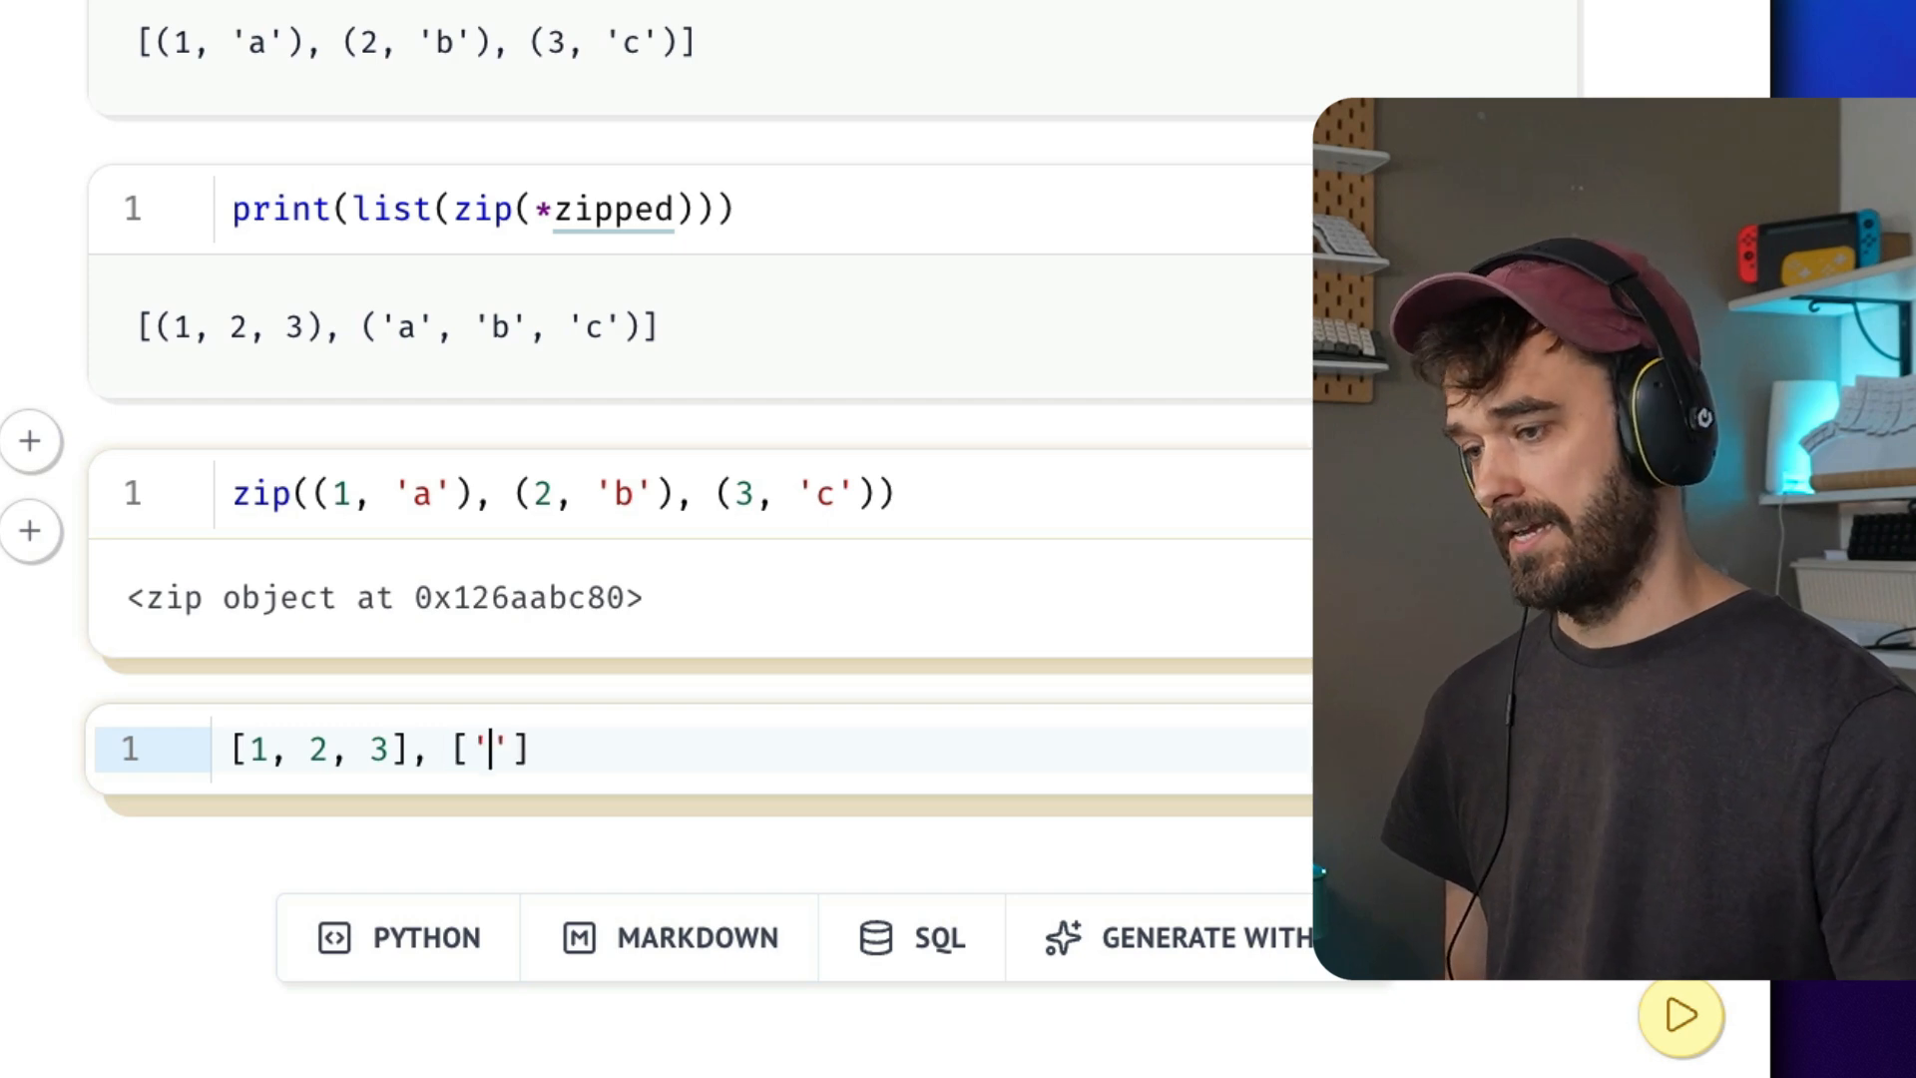
pyautogui.write("a', 'b', 'c")
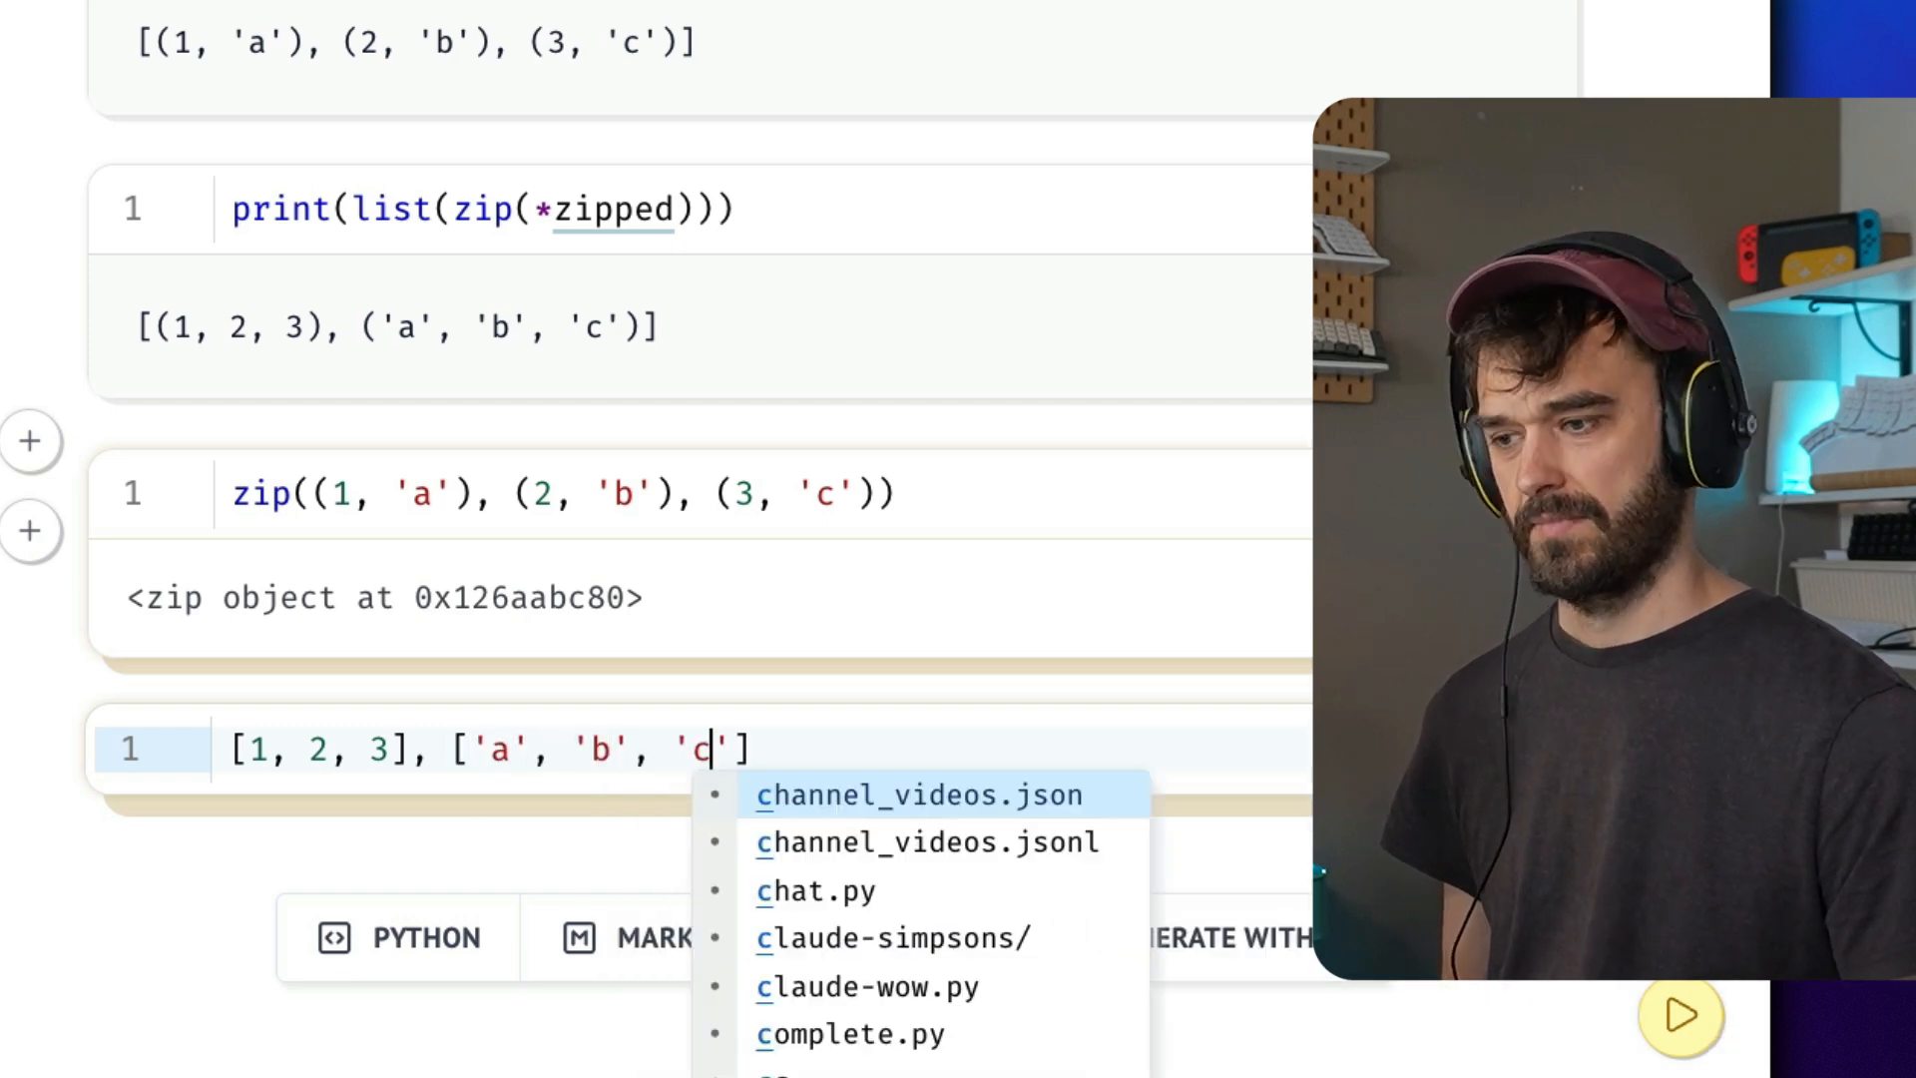